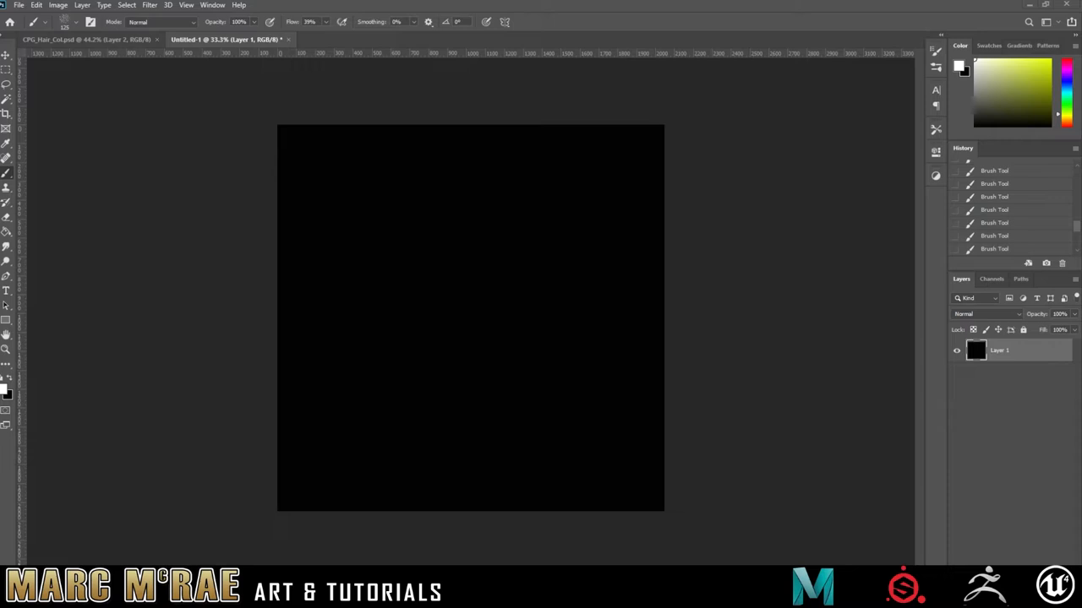
mouse_move(559, 328)
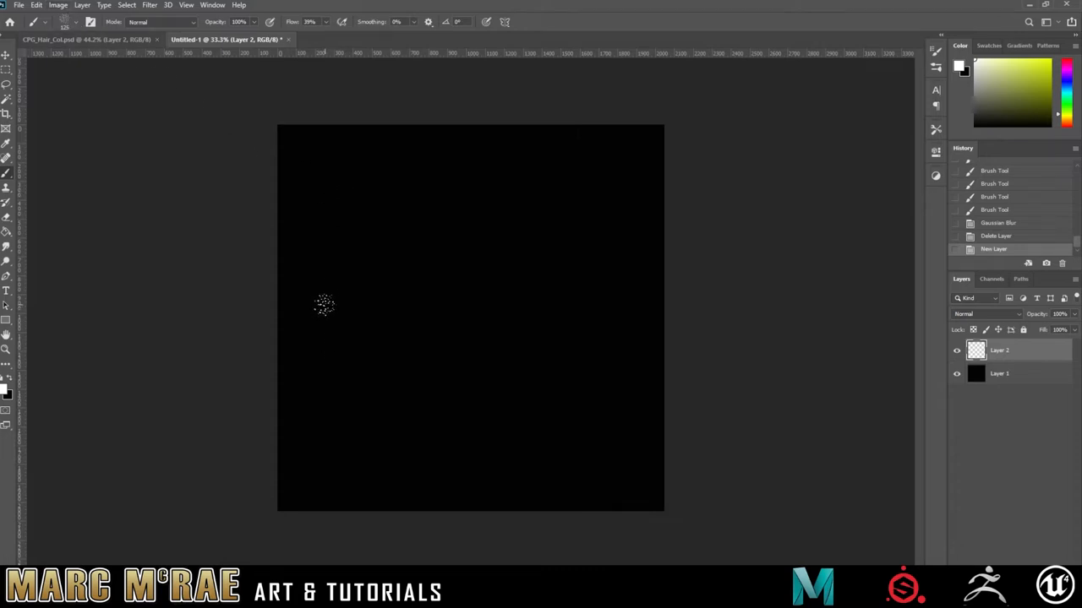
mouse_move(338, 184)
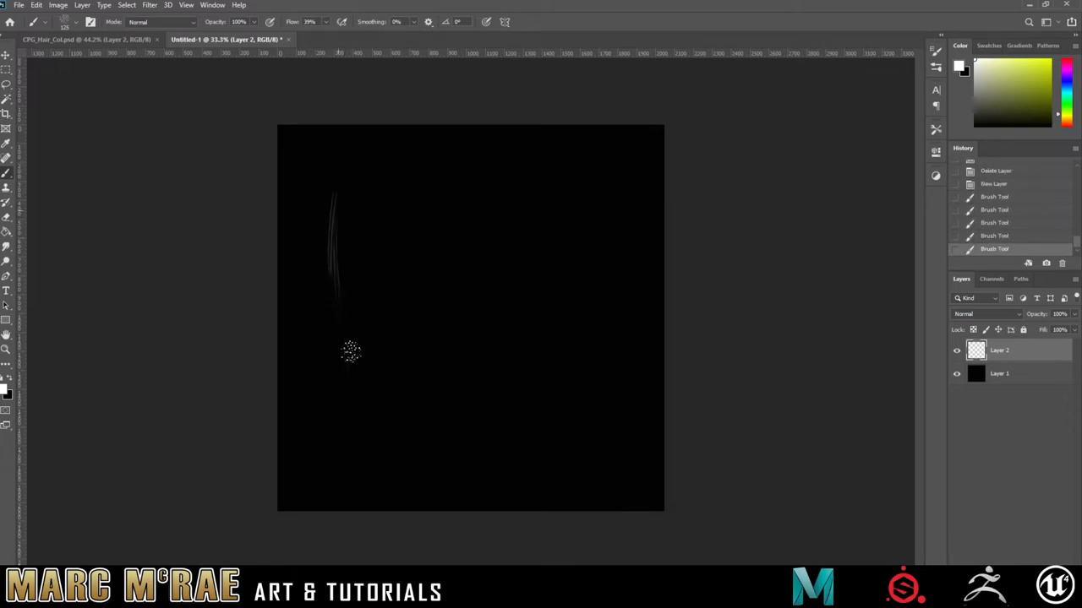
- Paint the first white vertical strands near the left canvas edge, extending them from the top
drag(350, 353, 348, 174)
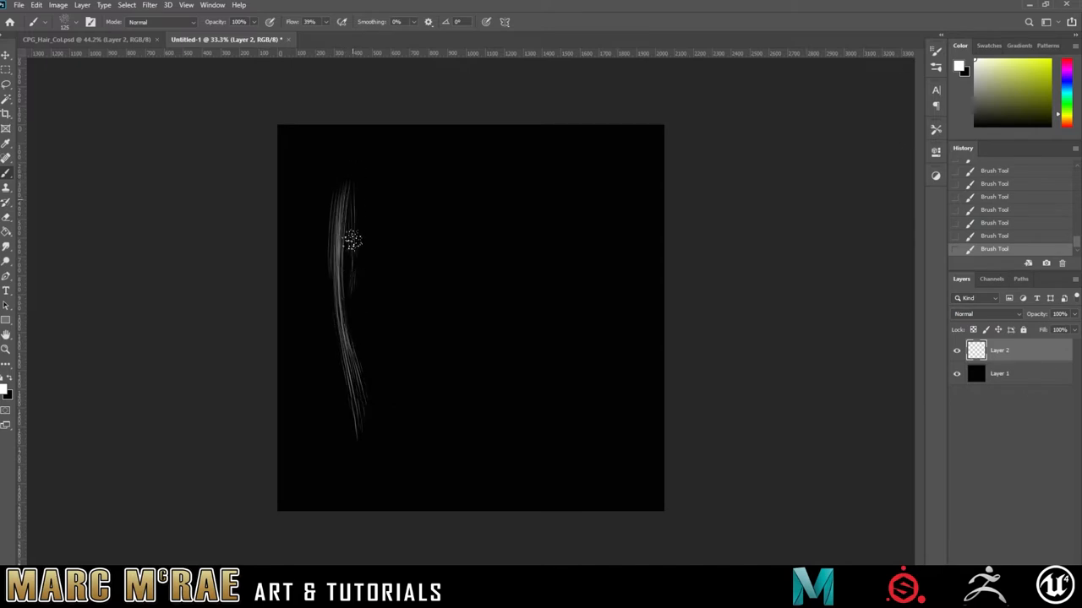
drag(351, 240, 351, 177)
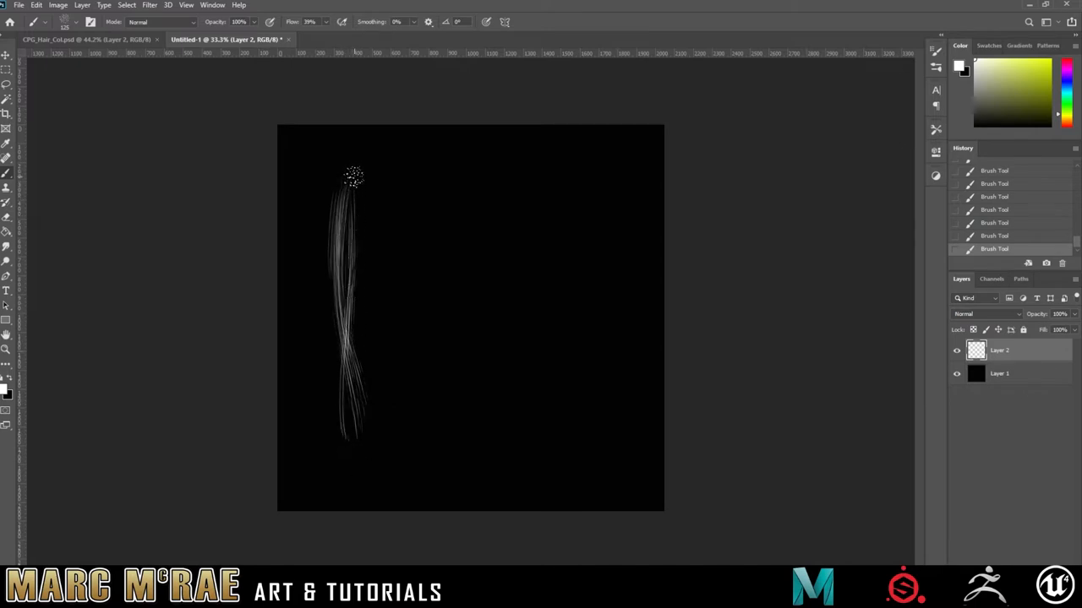
drag(351, 178, 348, 403)
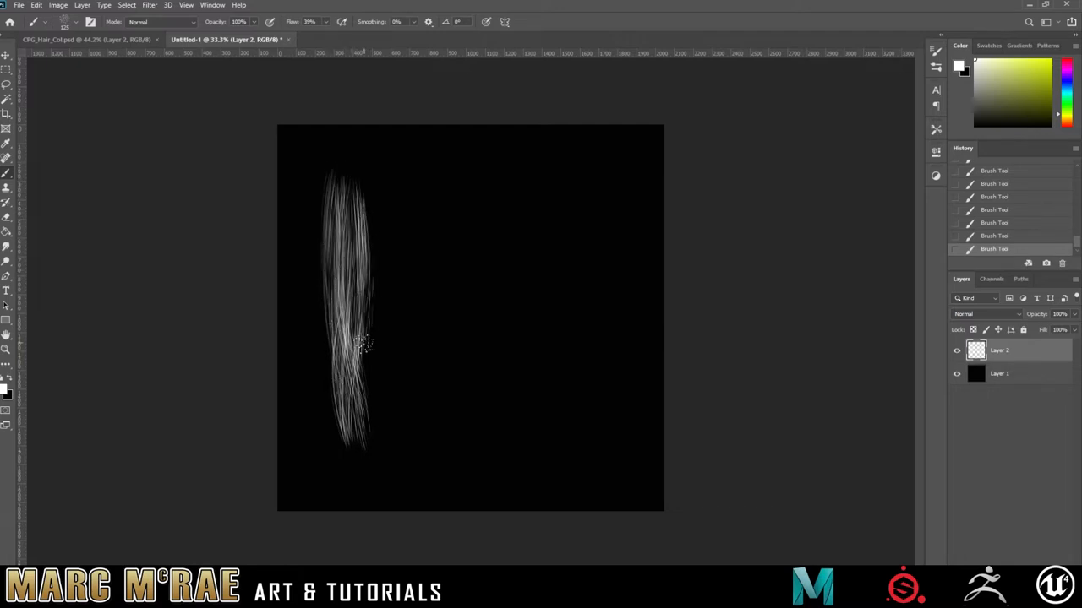
- Add further strokes to widen and fill out the left hair clump
drag(358, 346, 369, 448)
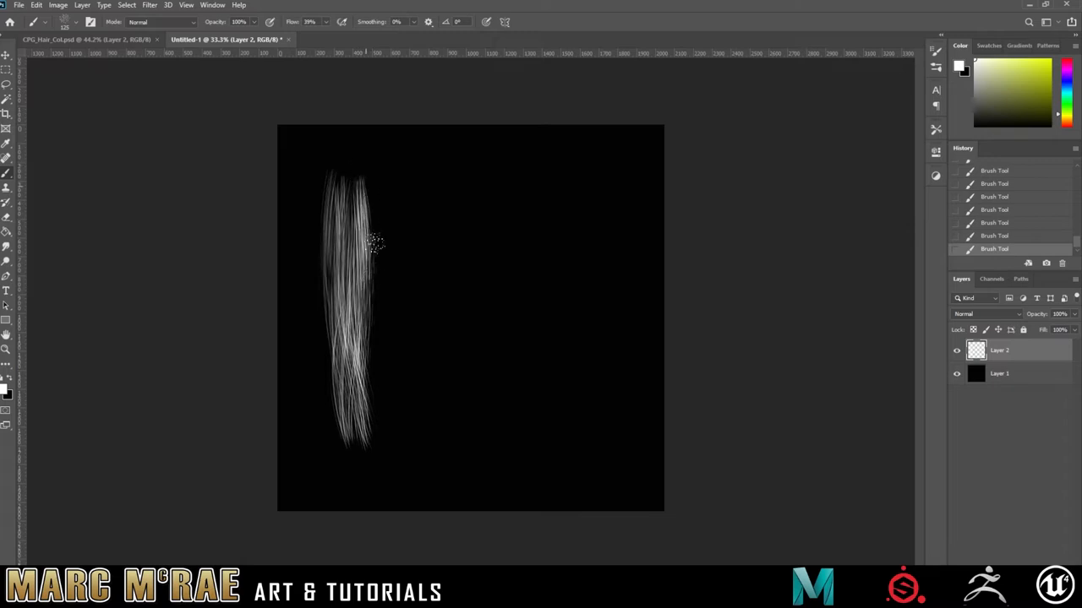
drag(372, 237, 372, 380)
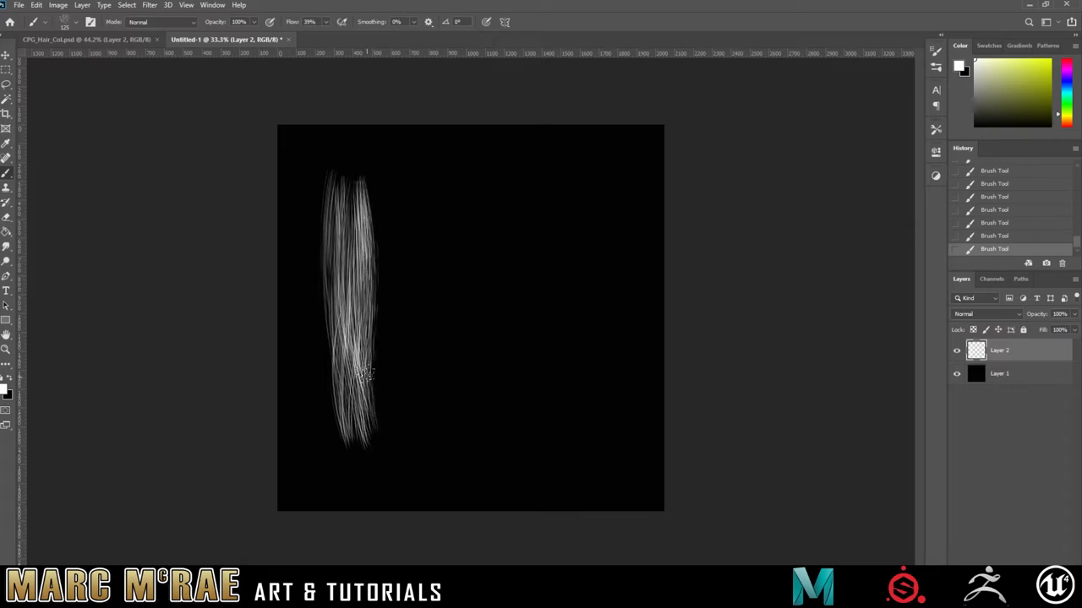
drag(363, 375, 372, 443)
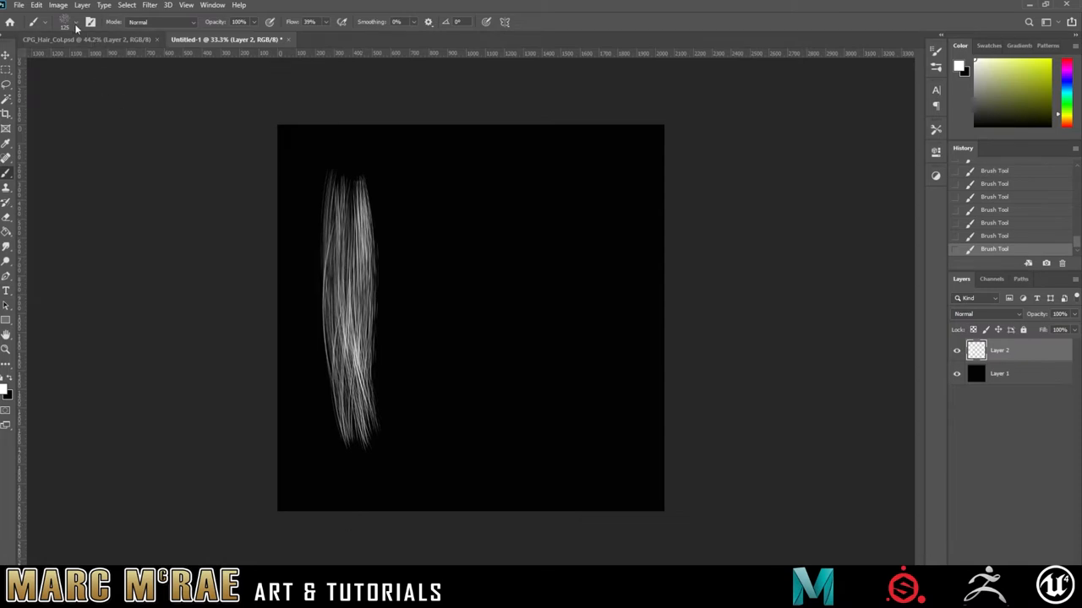
- Pick a strand brush preset and thicken and lengthen the left hair clump
click(76, 22)
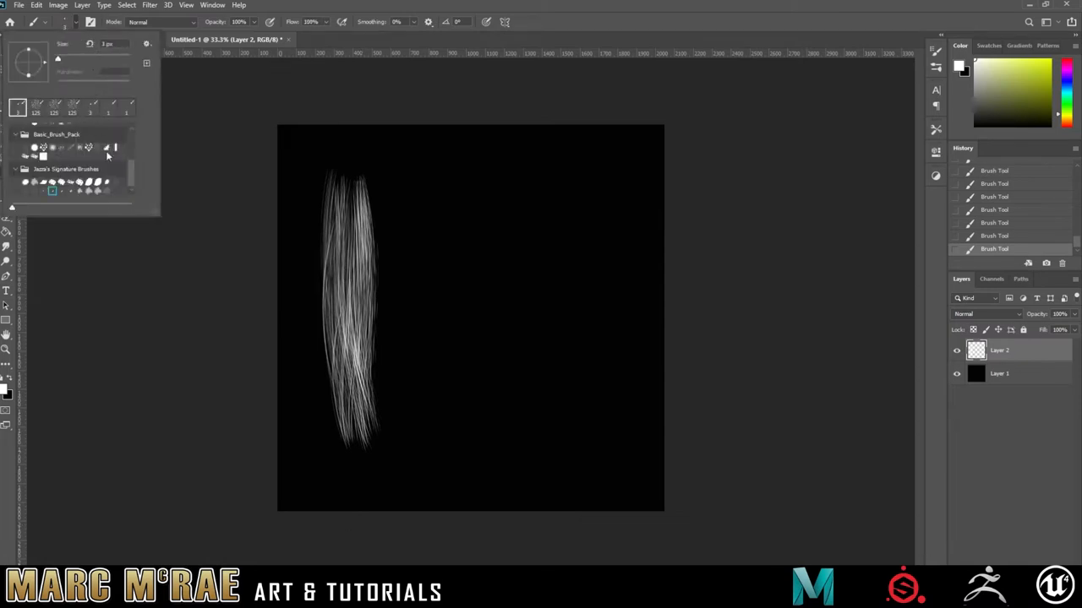
mouse_move(294, 164)
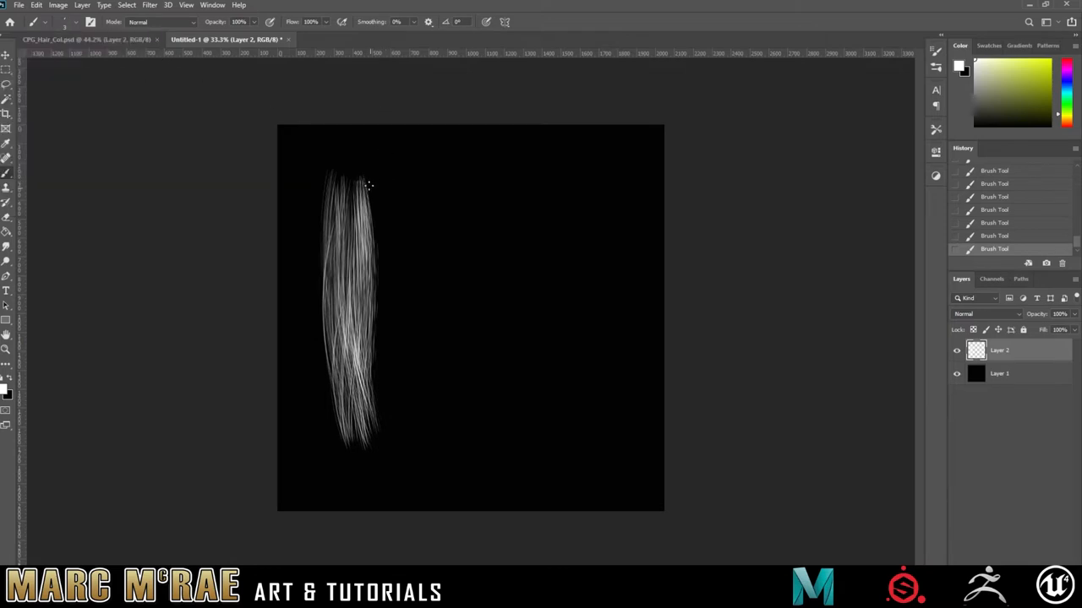
drag(368, 184, 368, 354)
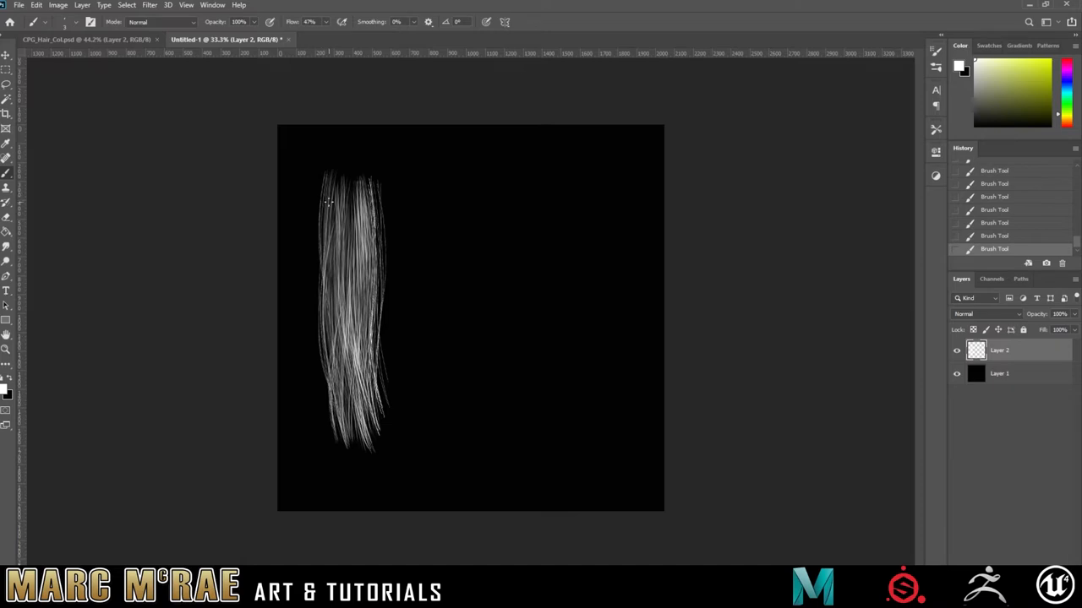
mouse_move(409, 220)
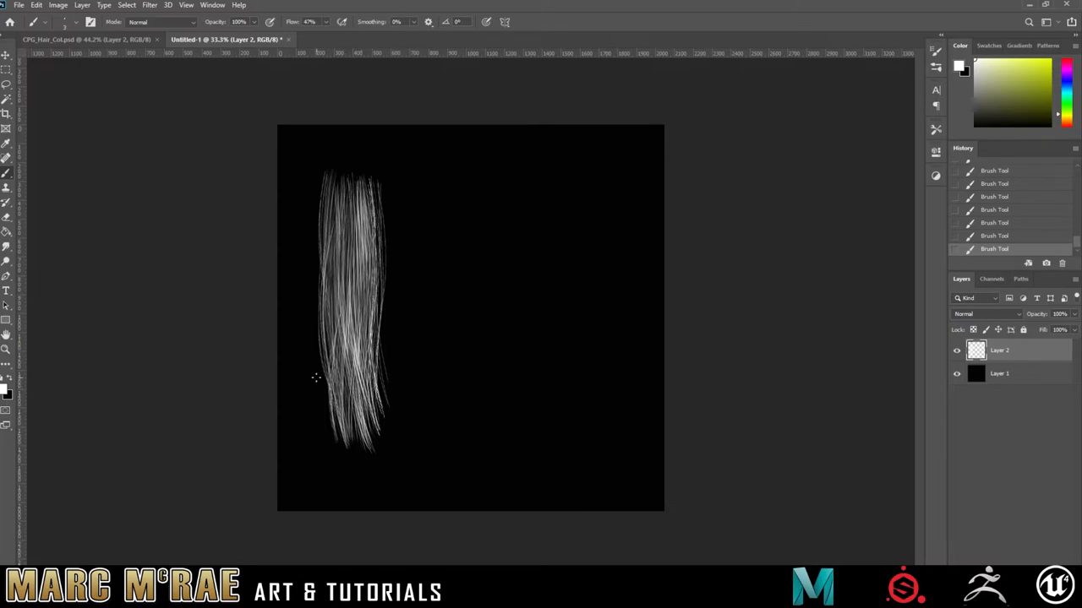
mouse_move(348, 371)
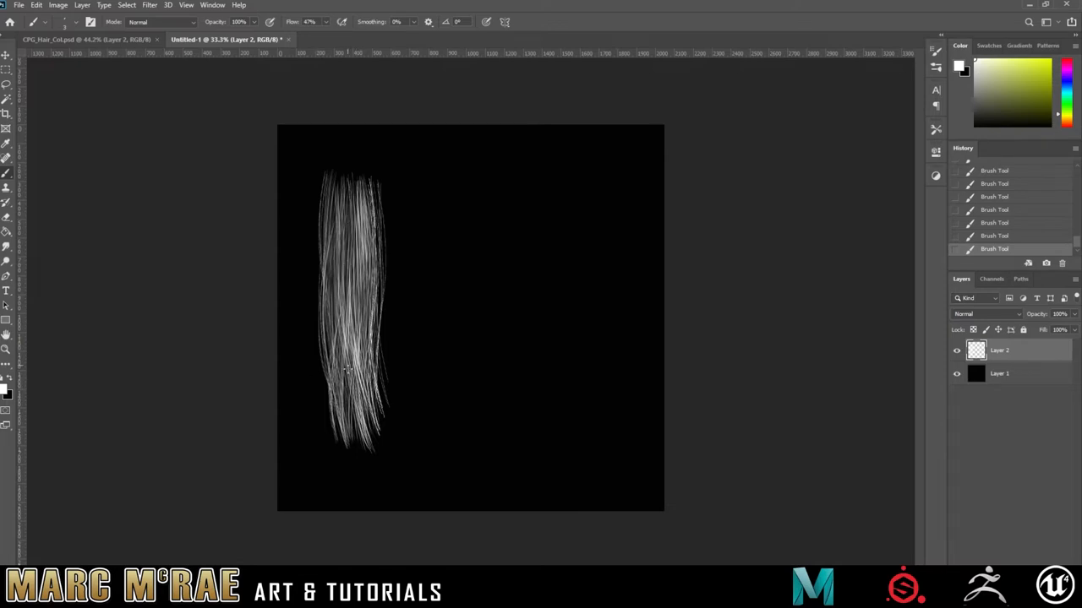
mouse_move(429, 233)
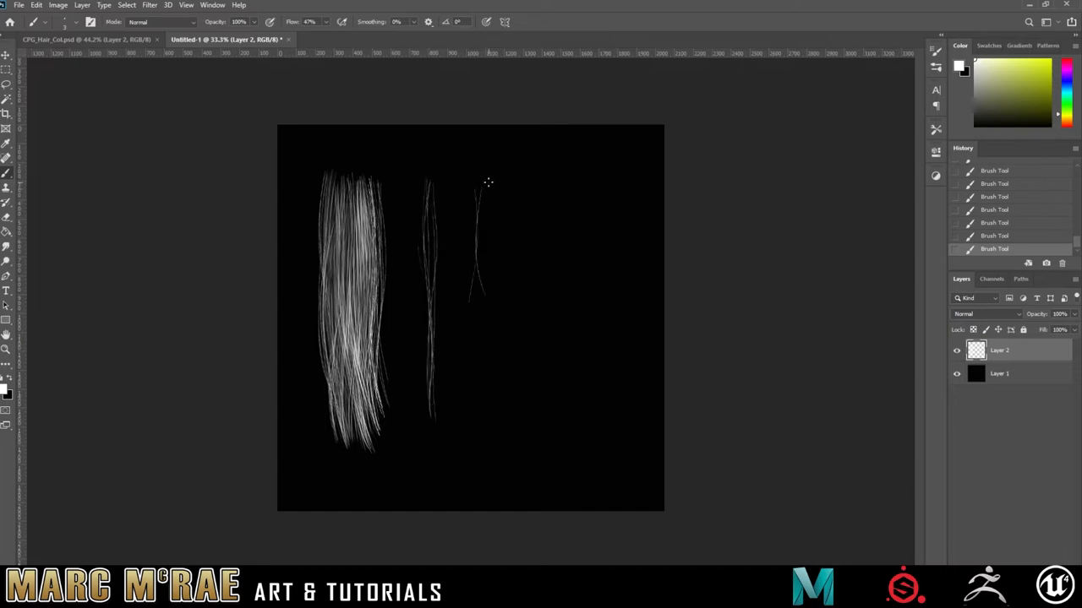
- Paint four thinner strand groups in columns to the right of the main clump
drag(487, 184, 481, 320)
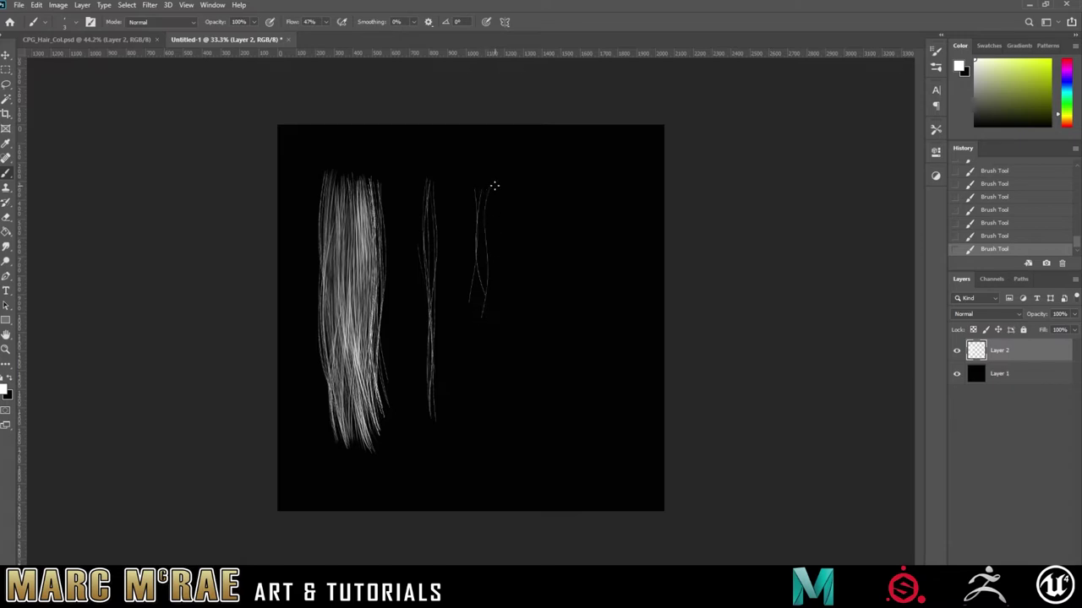
drag(494, 185, 493, 306)
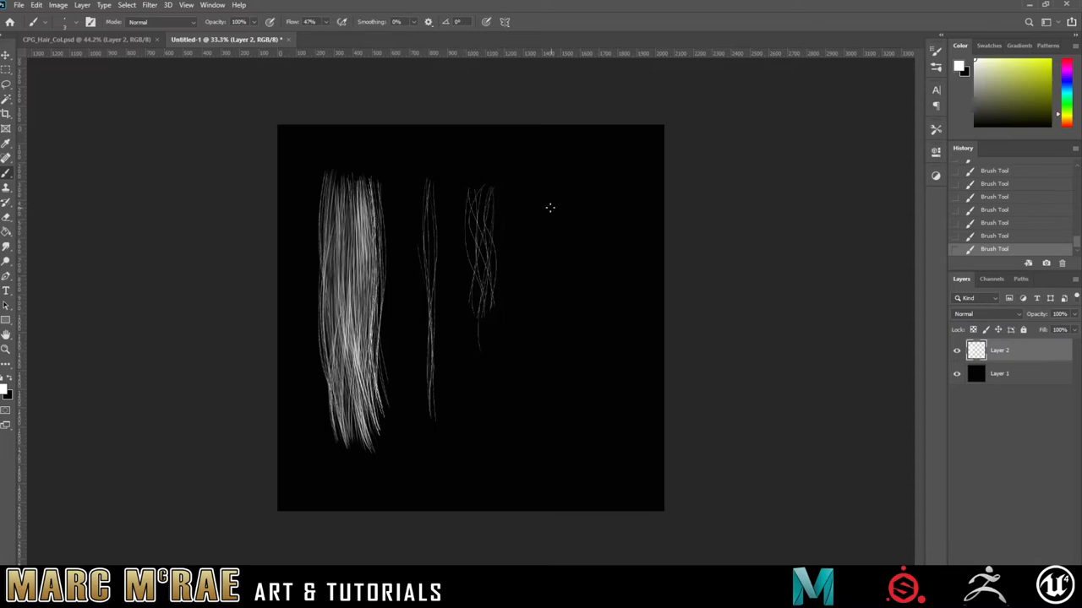
drag(549, 203, 544, 402)
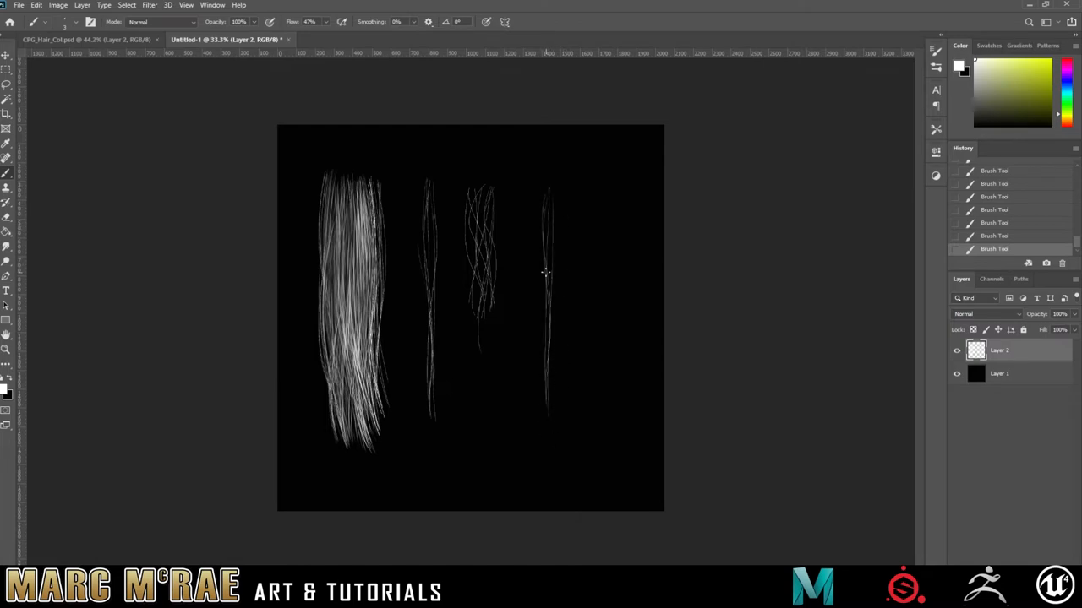
drag(591, 196, 605, 414)
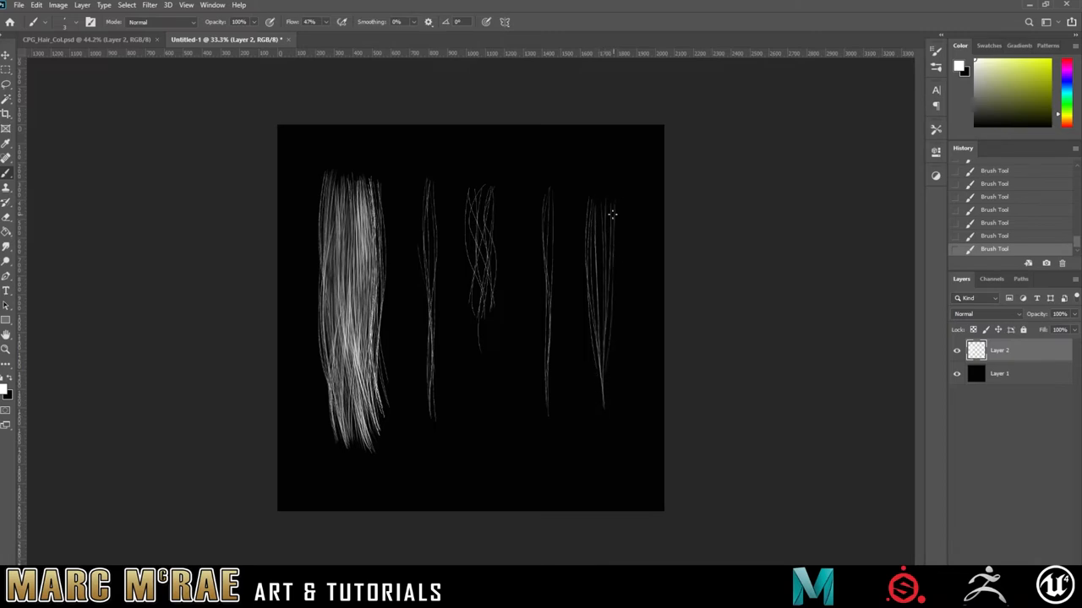
drag(609, 211, 602, 419)
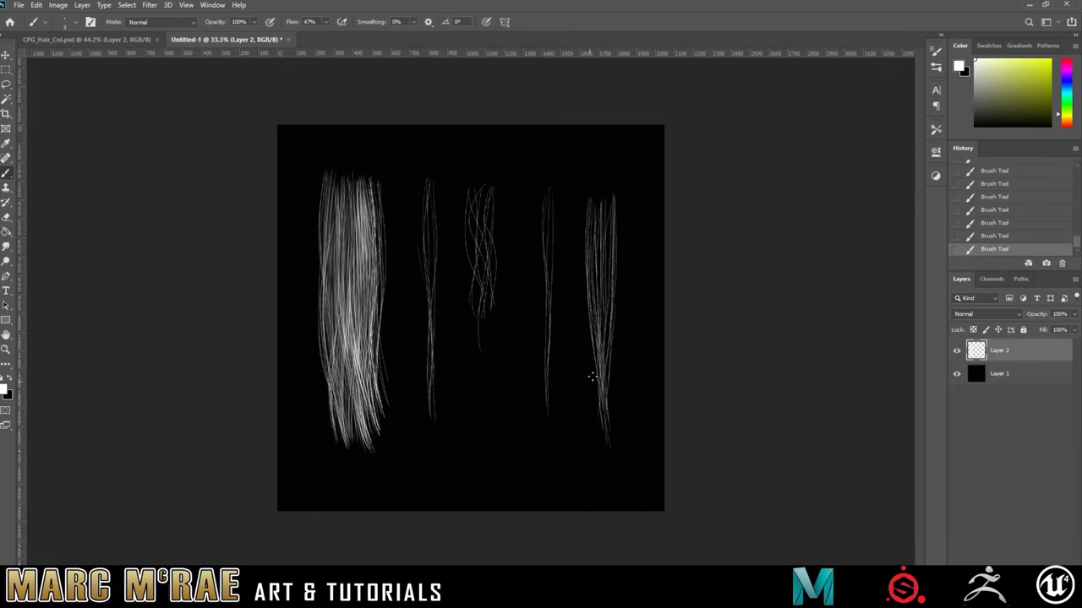
mouse_move(542, 405)
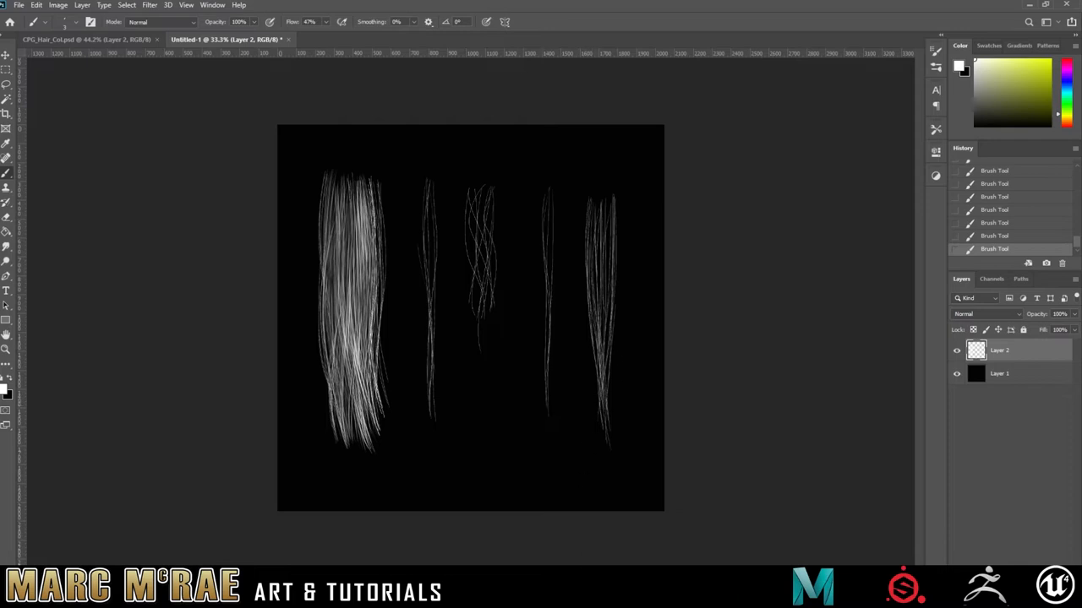
mouse_move(537, 439)
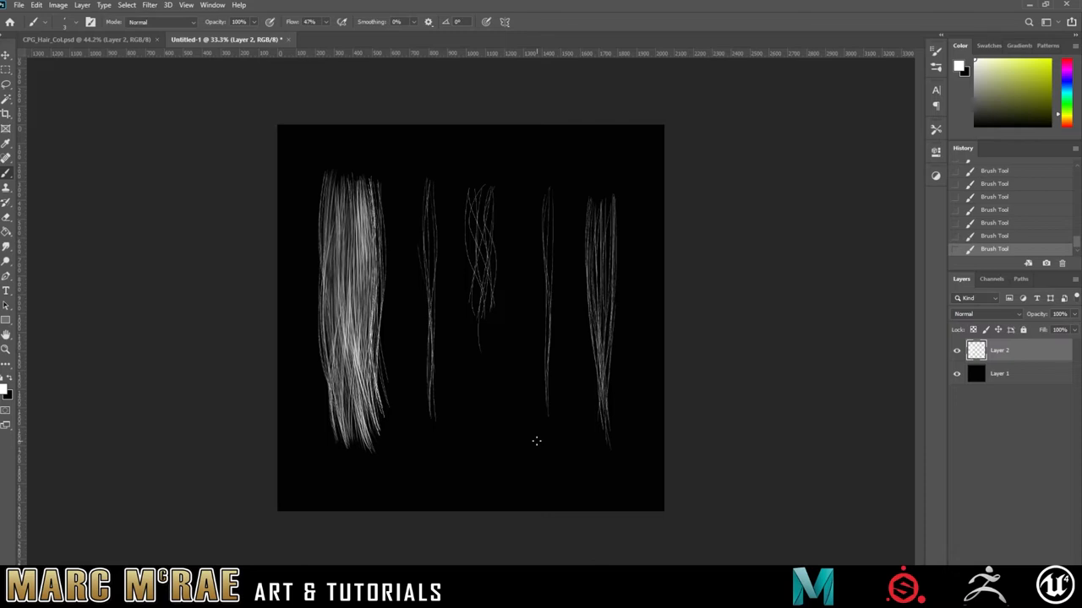
- Bring up the Gaussian Blur filter for the strand layer
click(149, 5)
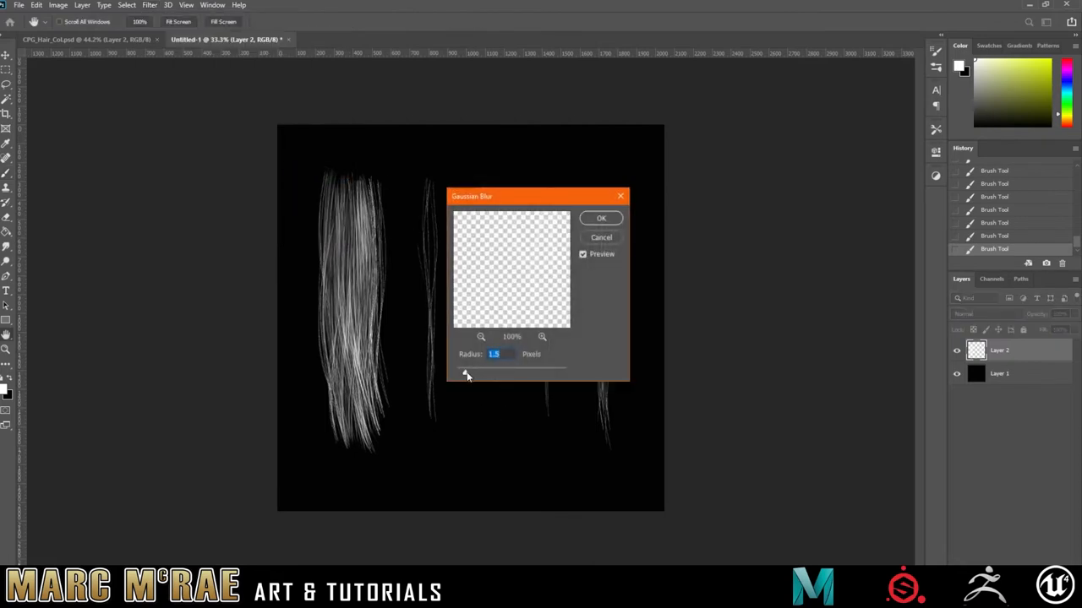
- Apply a small-radius Gaussian blur to soften all the hair strands
drag(465, 373, 456, 373)
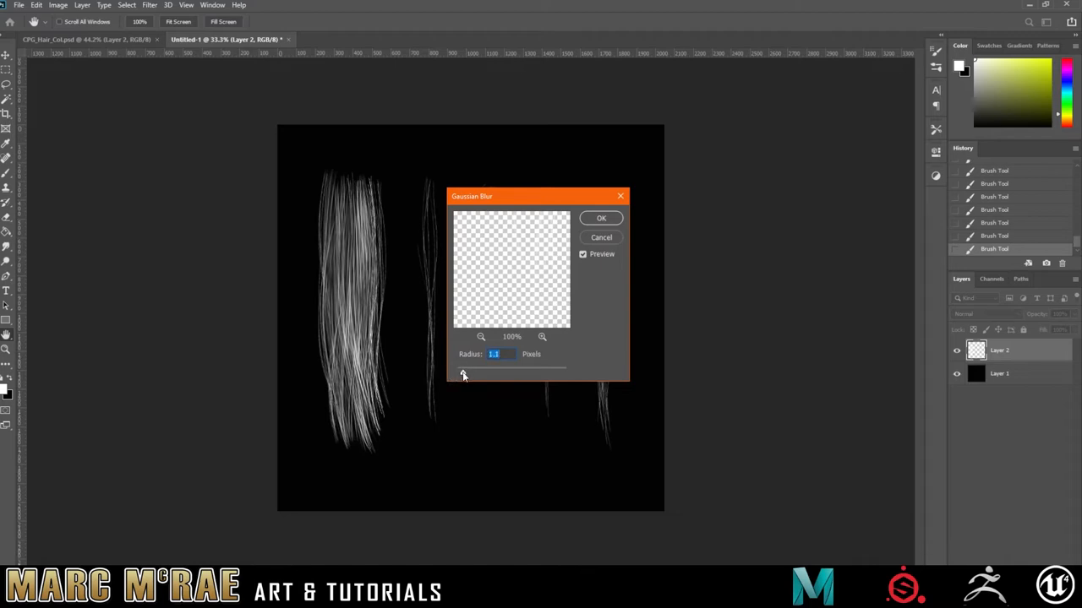
click(601, 218)
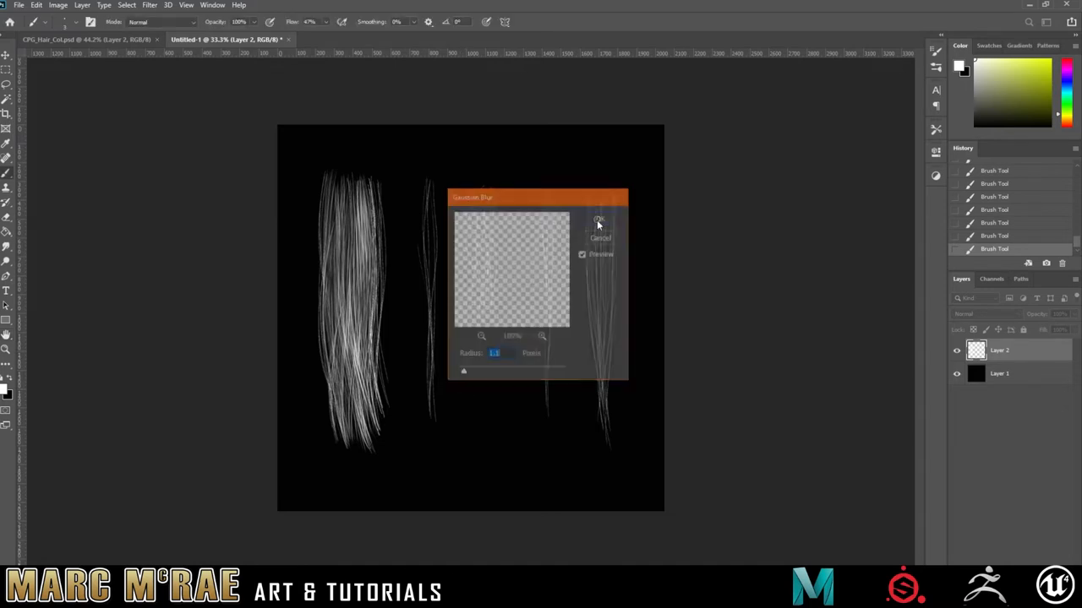
click(149, 5)
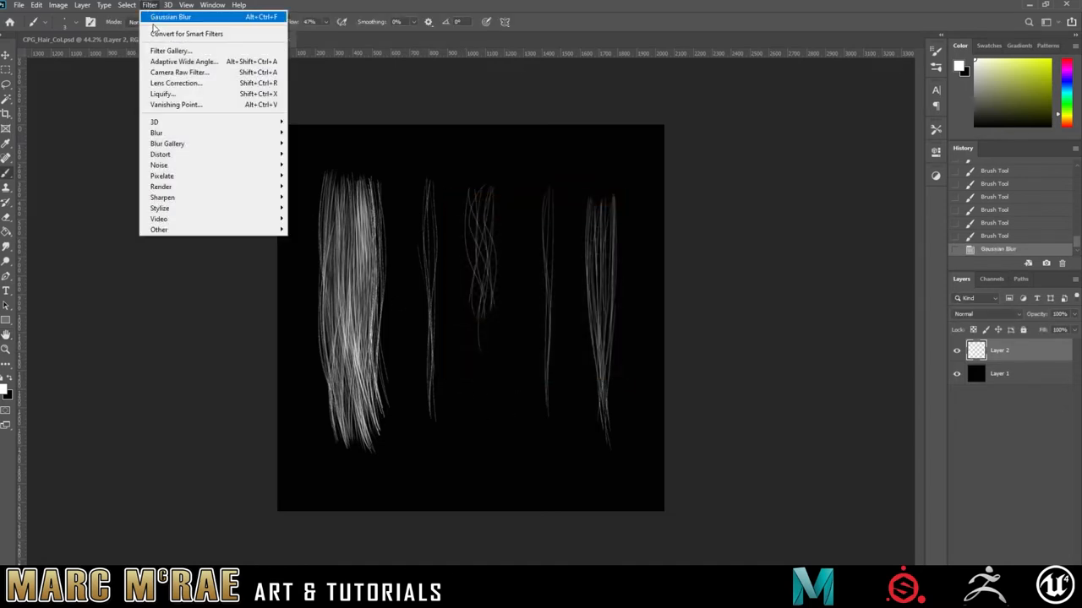
mouse_move(158, 166)
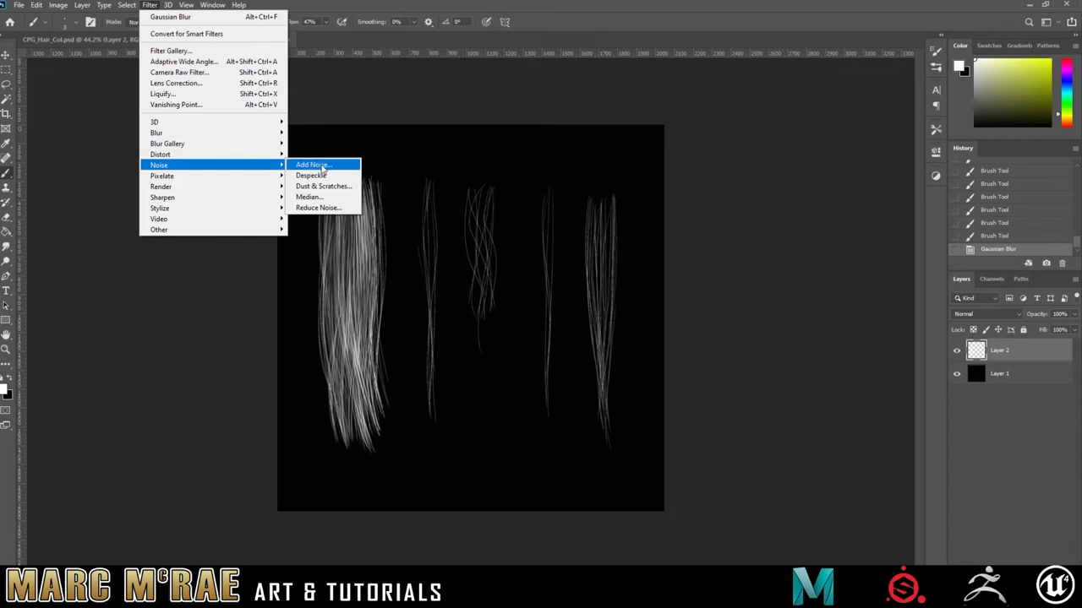
- Apply Add Noise with a moderate, fine-tuned amount to texture the strands
click(312, 166)
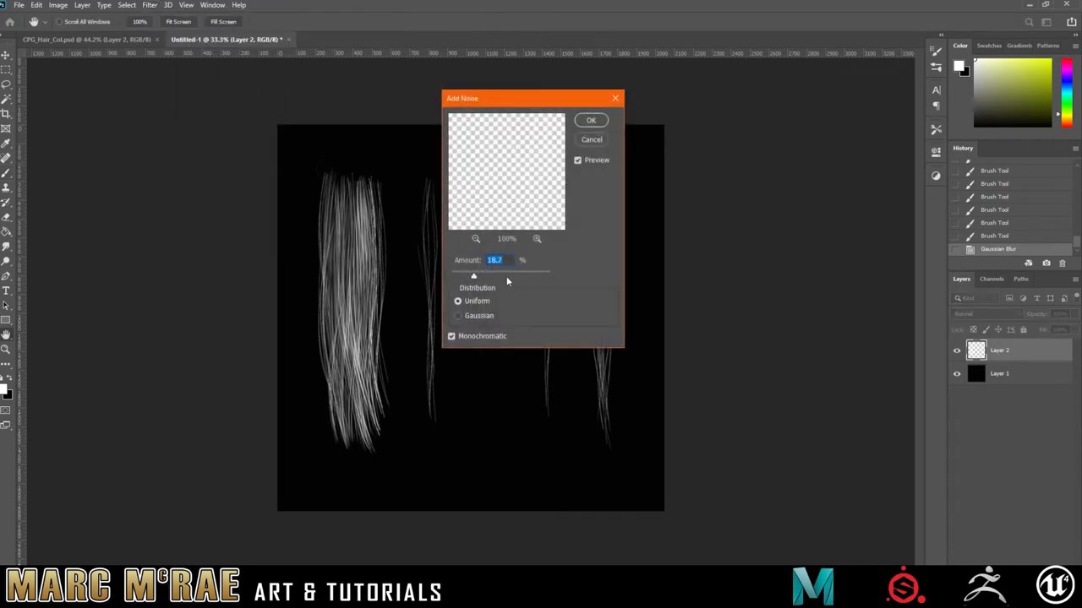
drag(473, 277, 488, 278)
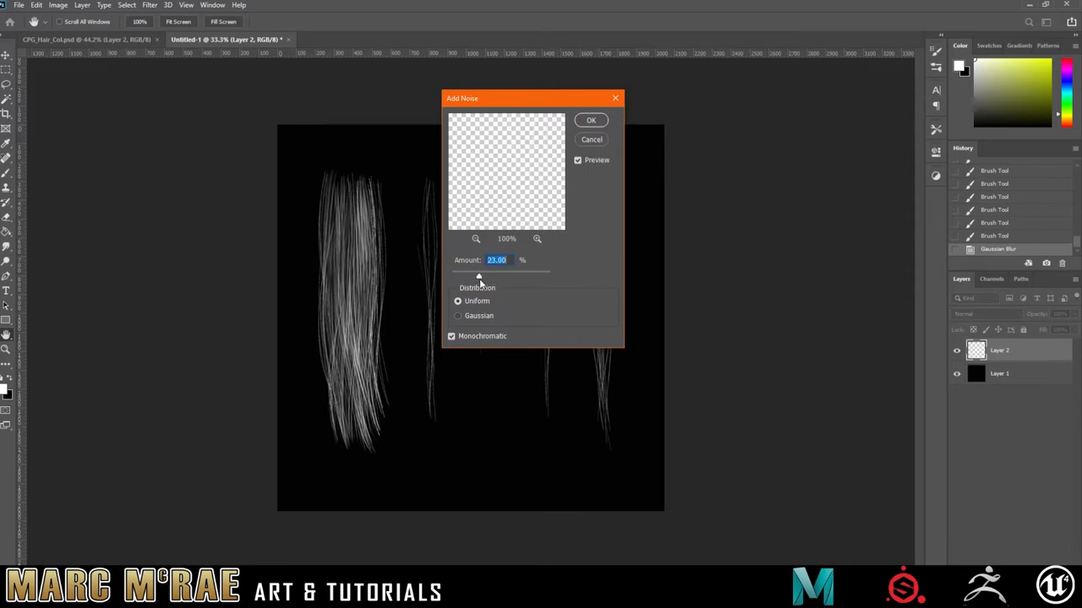
drag(480, 277, 475, 277)
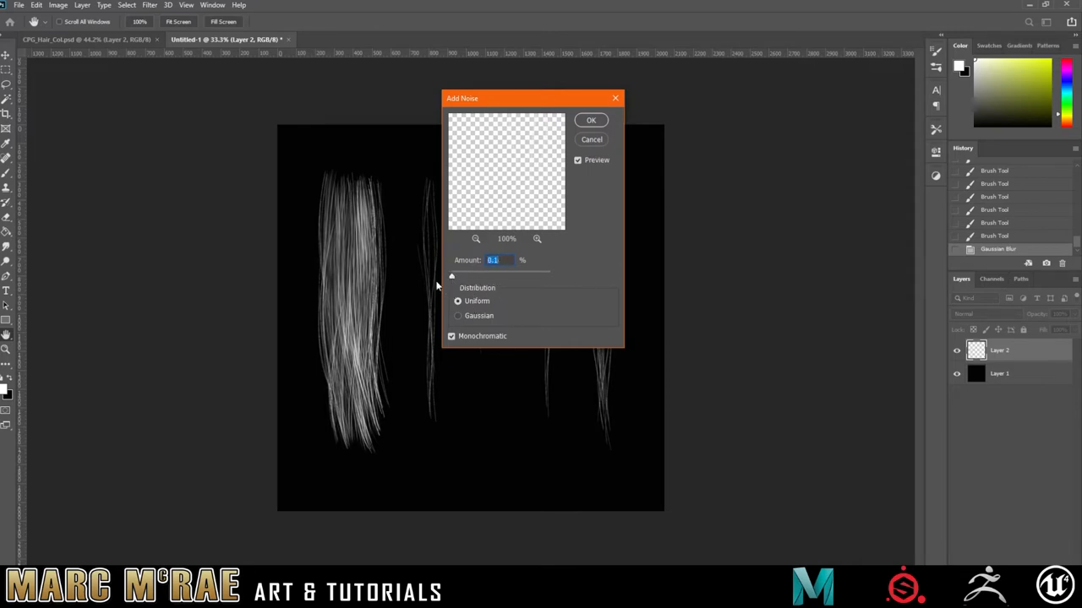
mouse_move(416, 315)
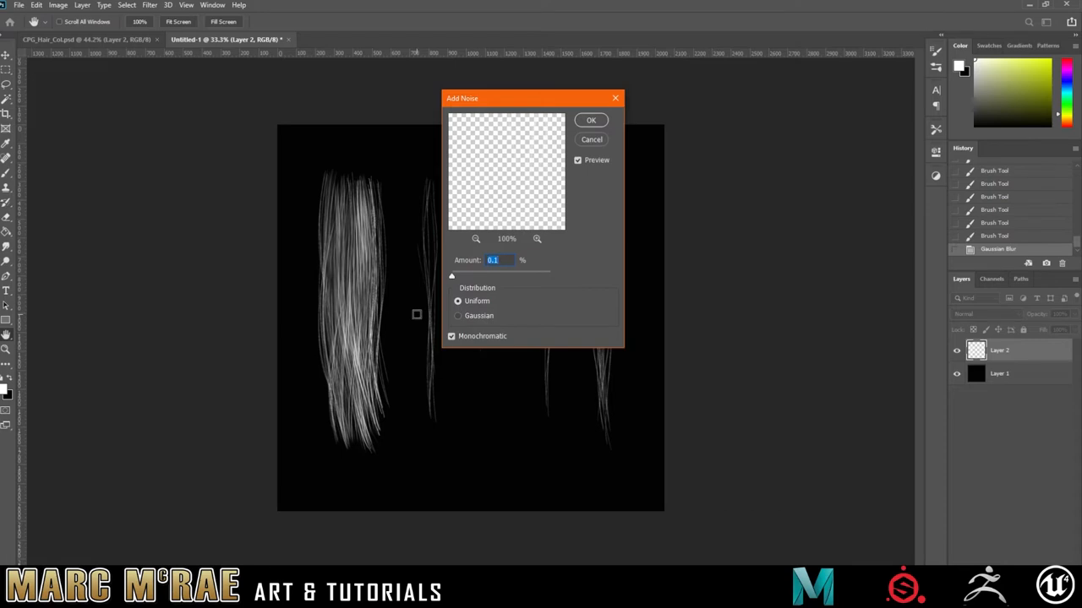
drag(452, 277, 463, 277)
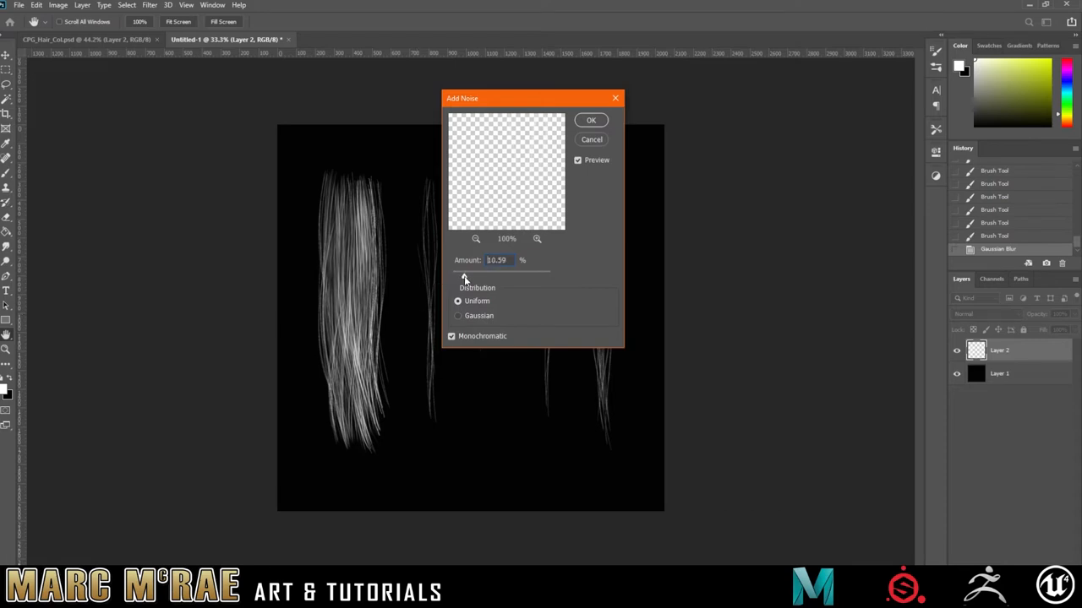
drag(464, 277, 475, 278)
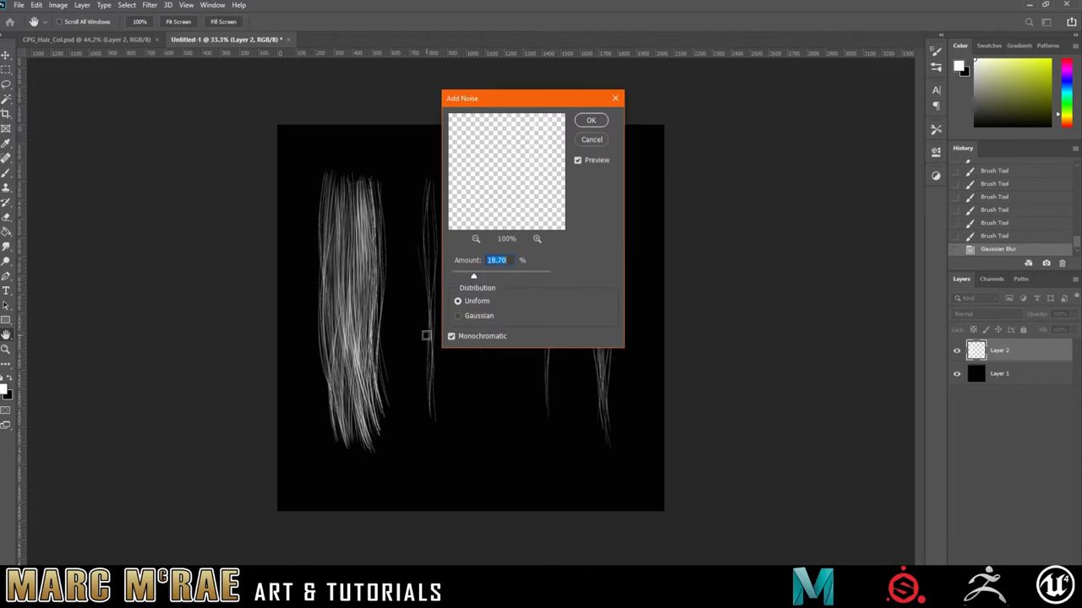
click(592, 120)
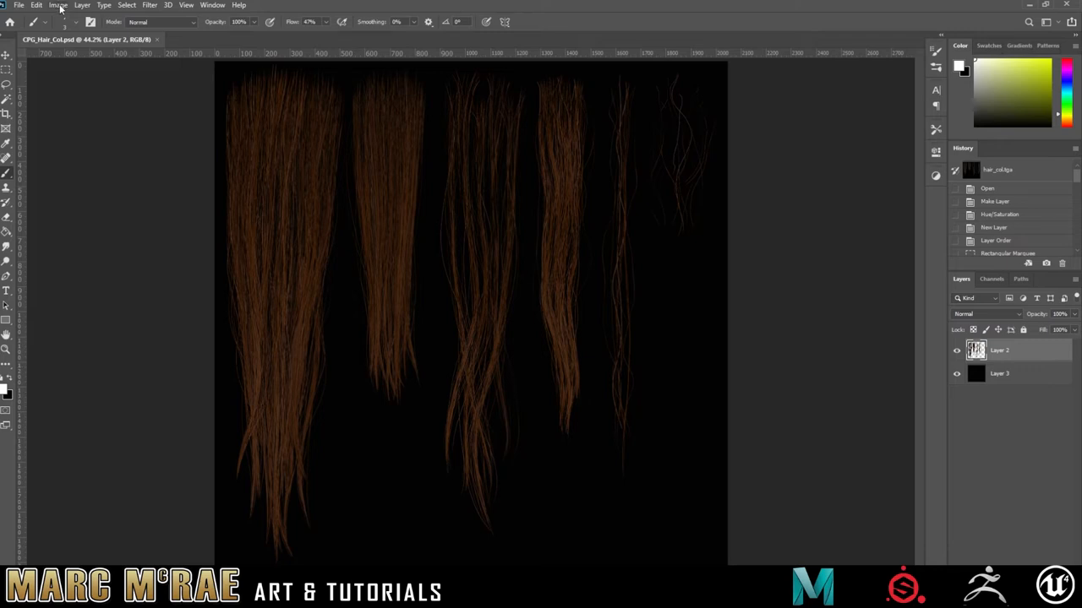
- Bring up Hue/Saturation from the Image adjustments for the strand layer
click(57, 5)
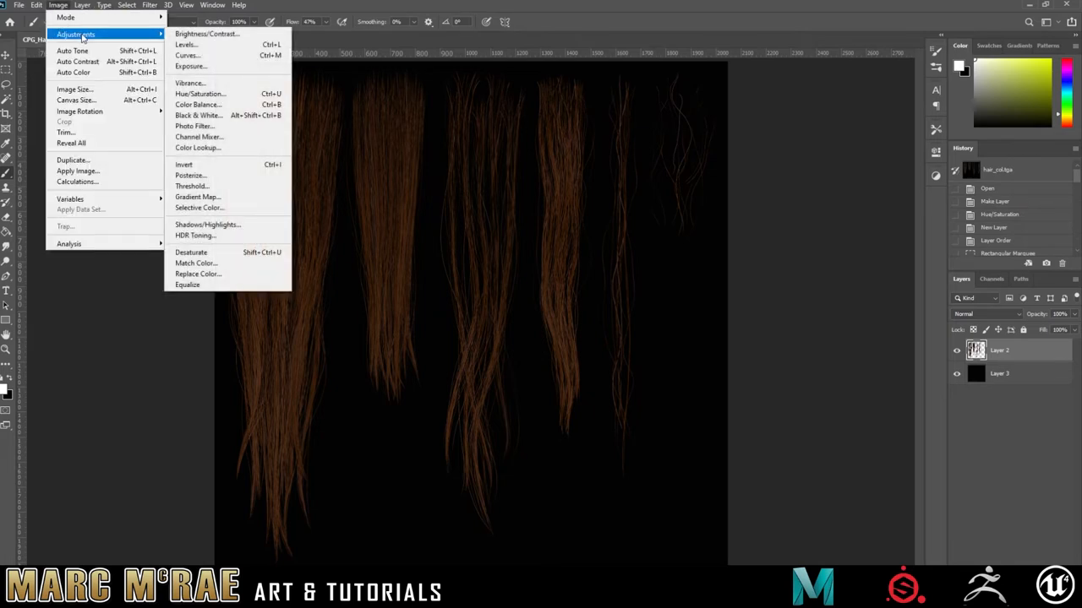
mouse_move(222, 95)
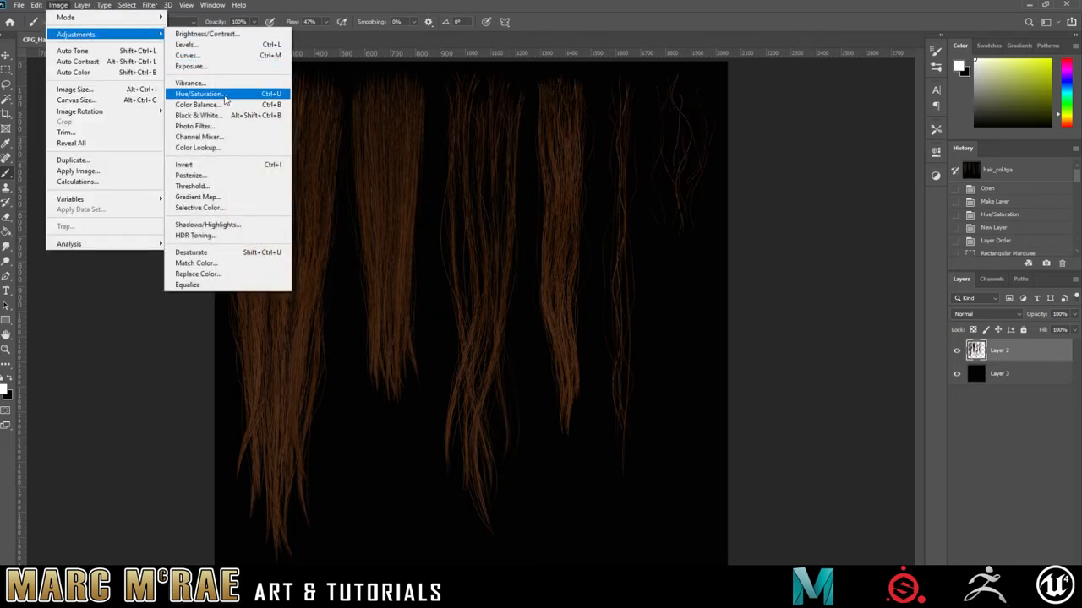
click(199, 95)
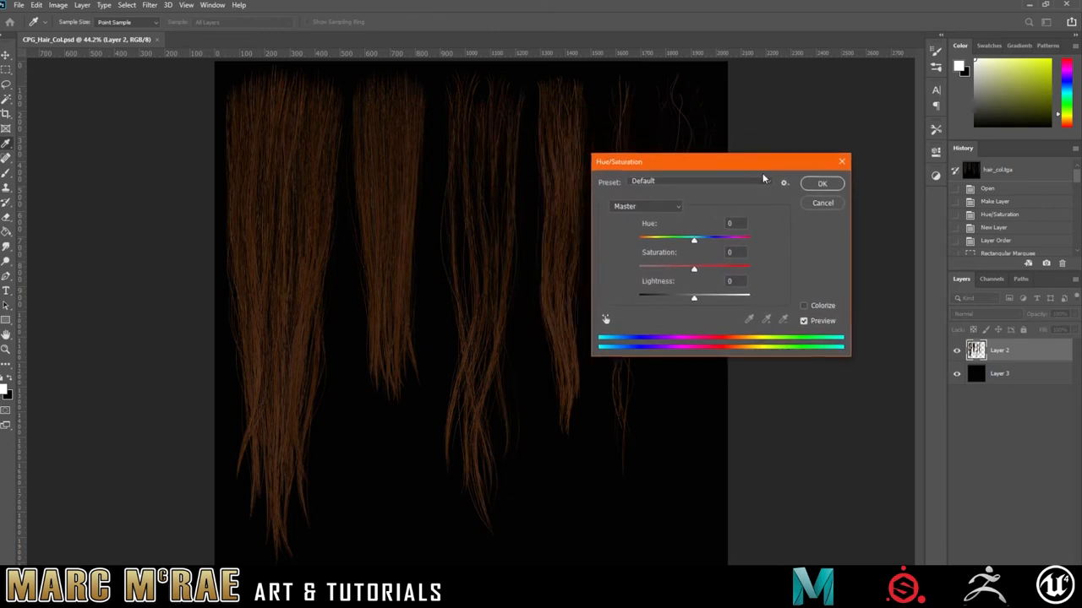
- Shift the hue toward red and lower saturation for a duller brown
drag(694, 240, 689, 240)
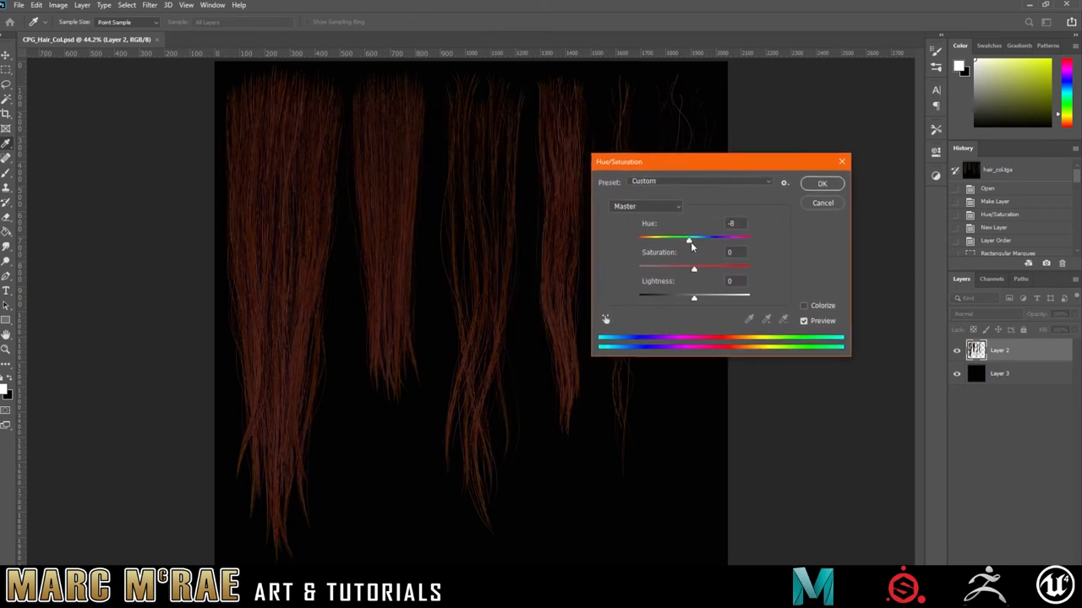
drag(693, 266, 686, 266)
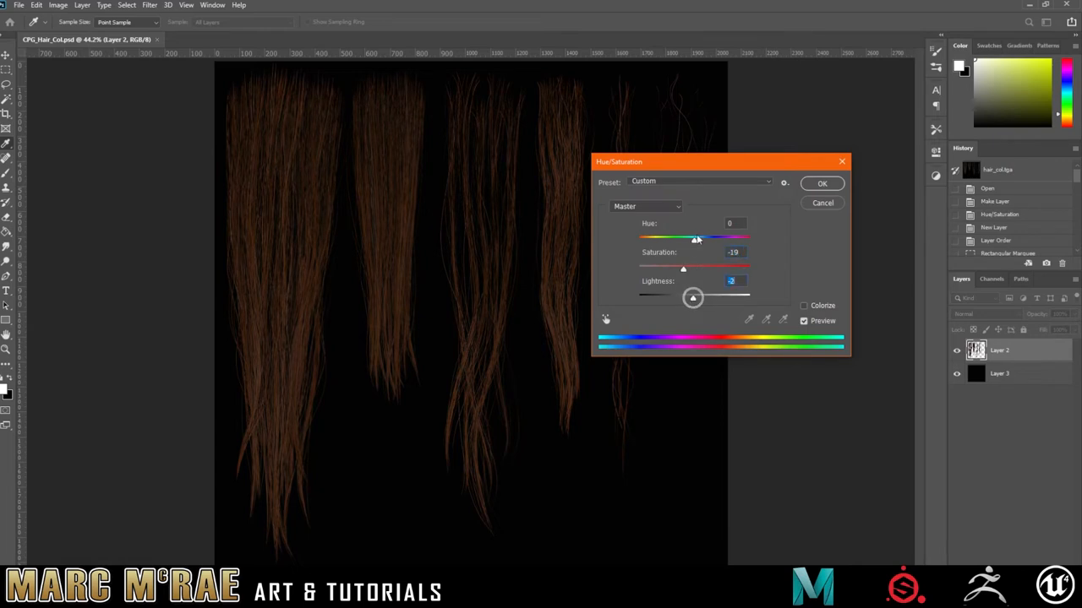
drag(696, 238, 685, 238)
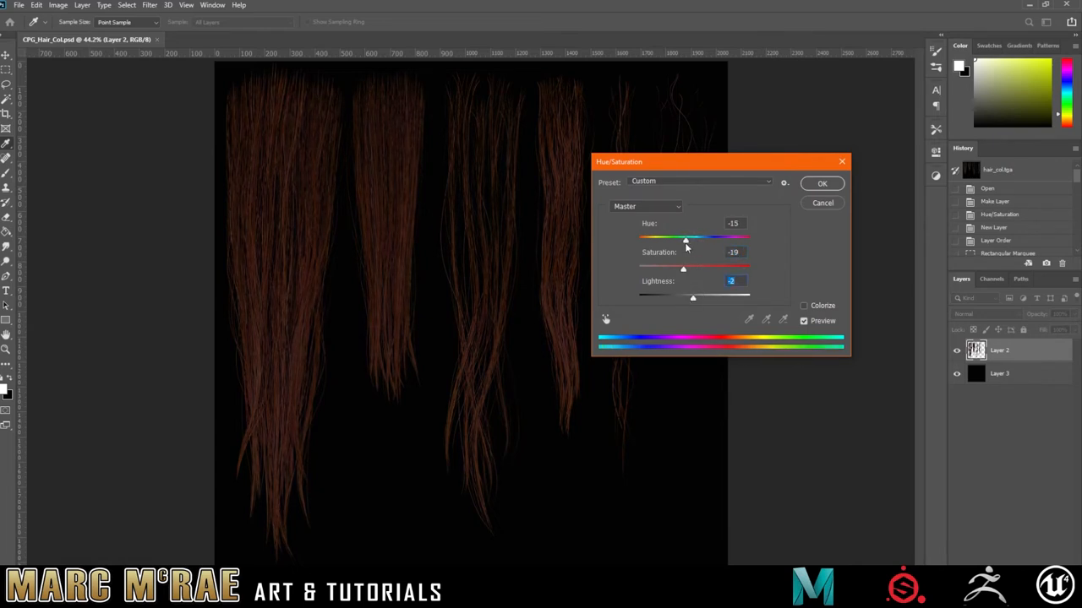
drag(685, 238, 693, 238)
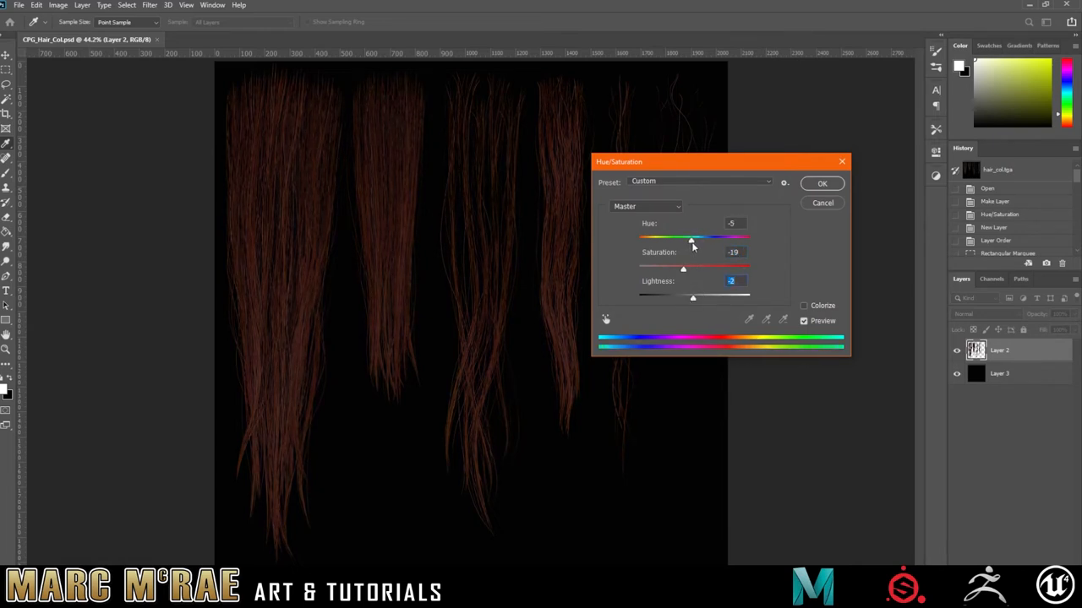
drag(691, 240, 686, 240)
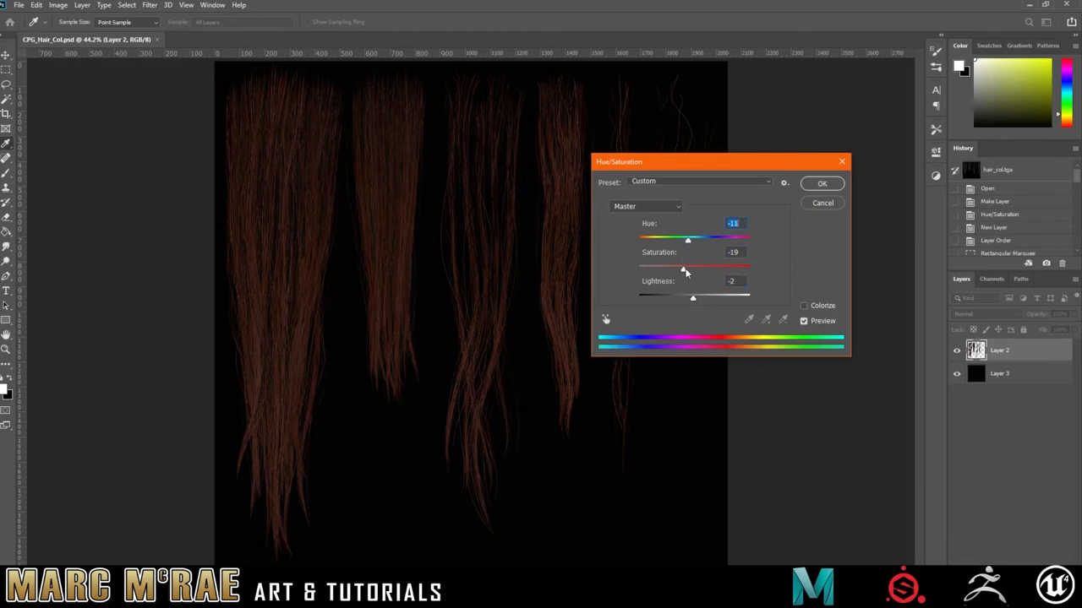
- Warm the hue back toward brown, adjust lightness and confirm the change
drag(683, 266, 687, 265)
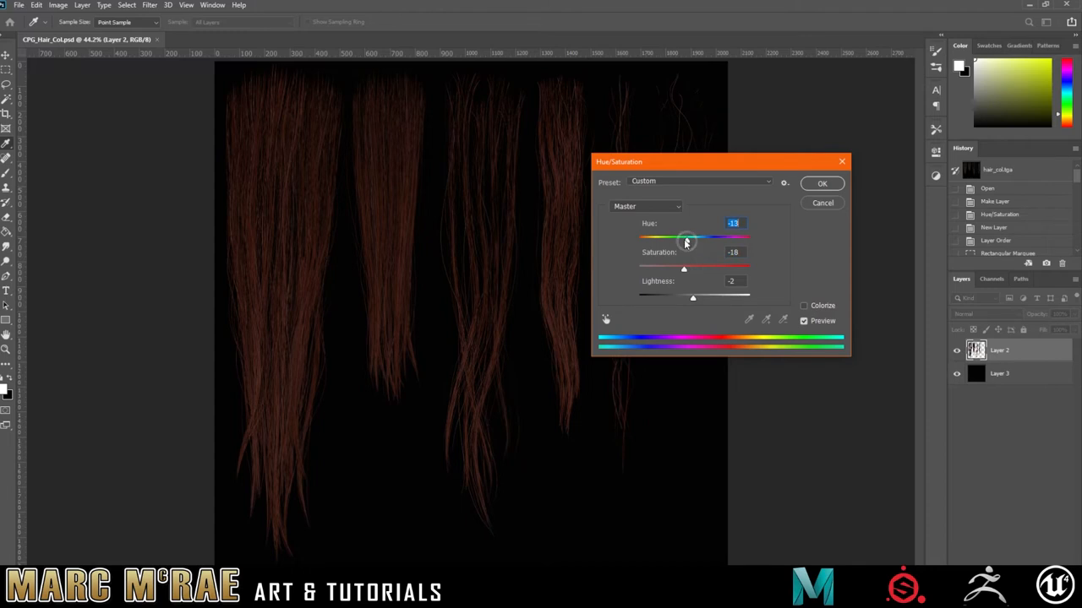
drag(685, 237, 699, 237)
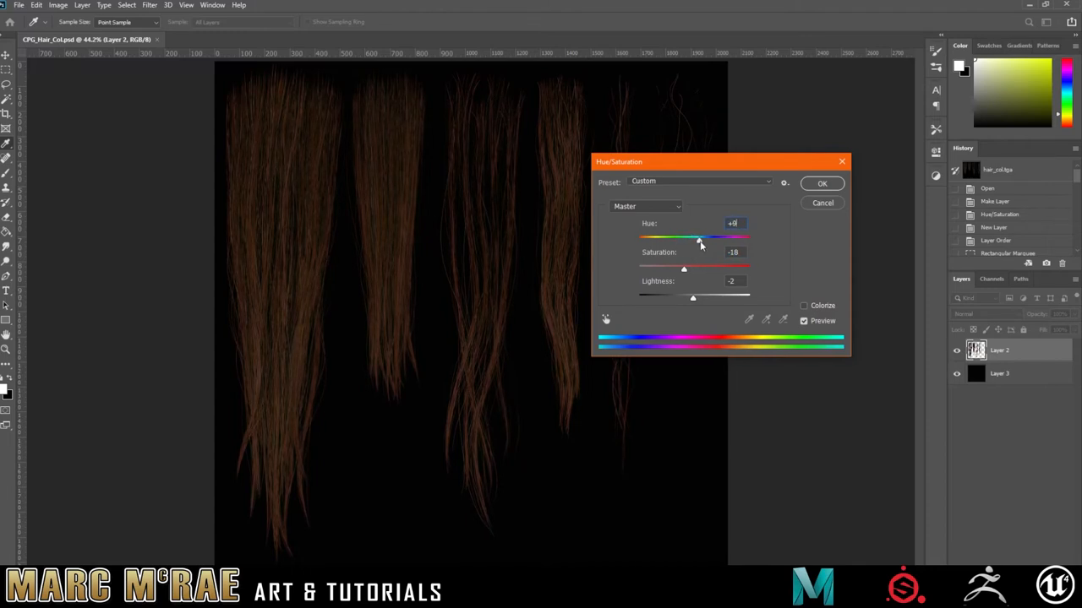
drag(700, 240, 697, 240)
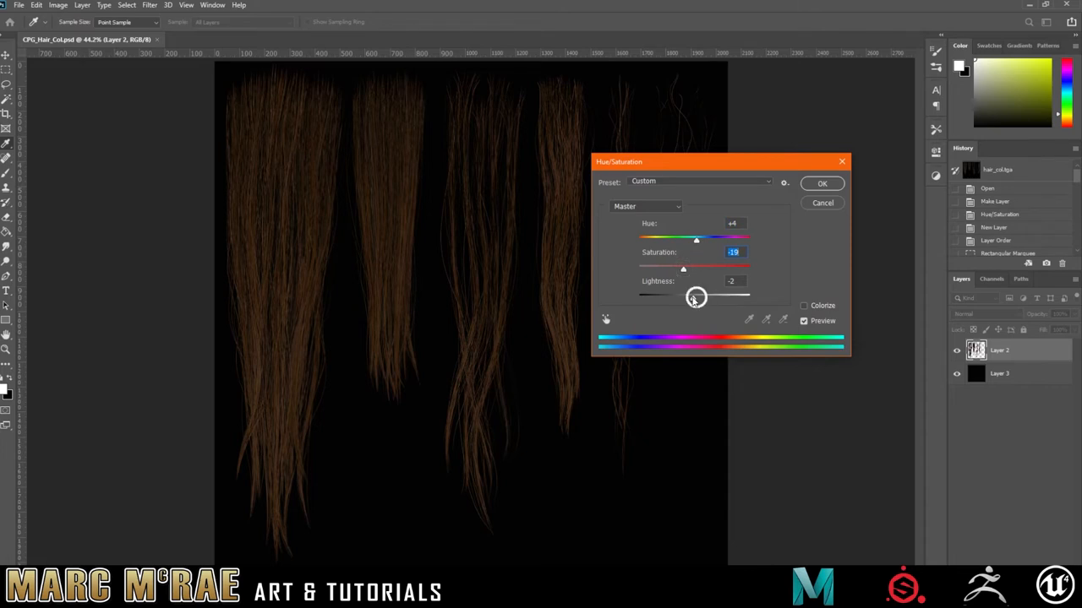
click(821, 183)
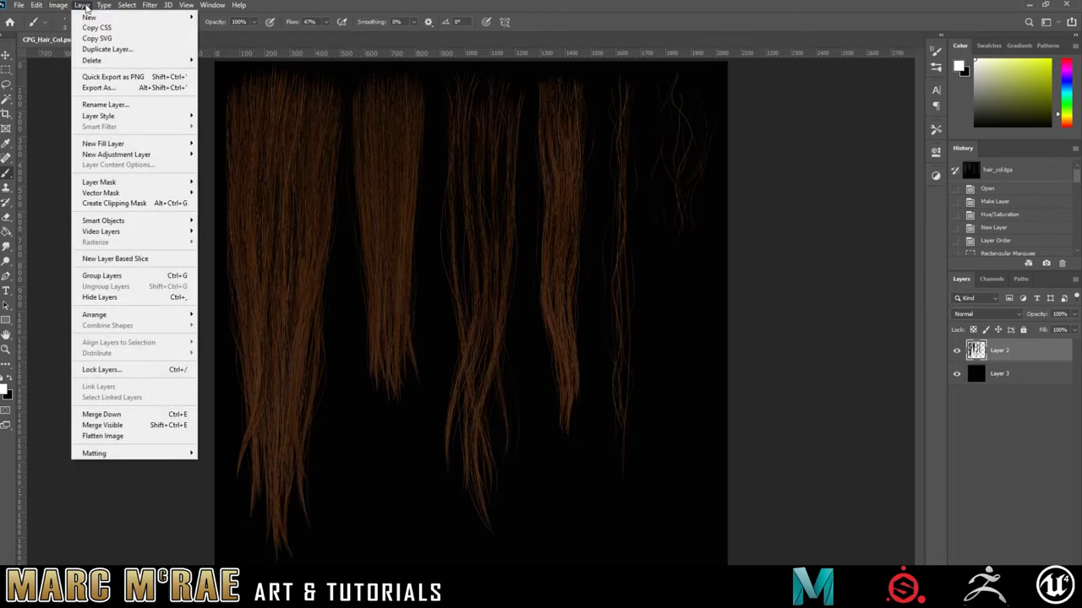
- Reopen the Image adjustment options for the brown strands
click(57, 5)
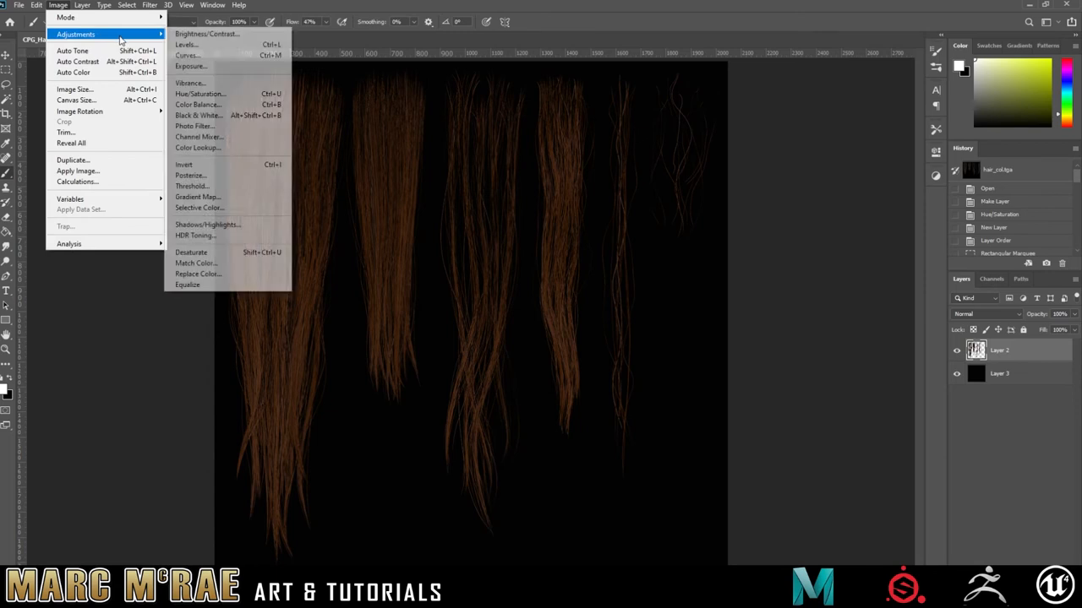
mouse_move(196, 104)
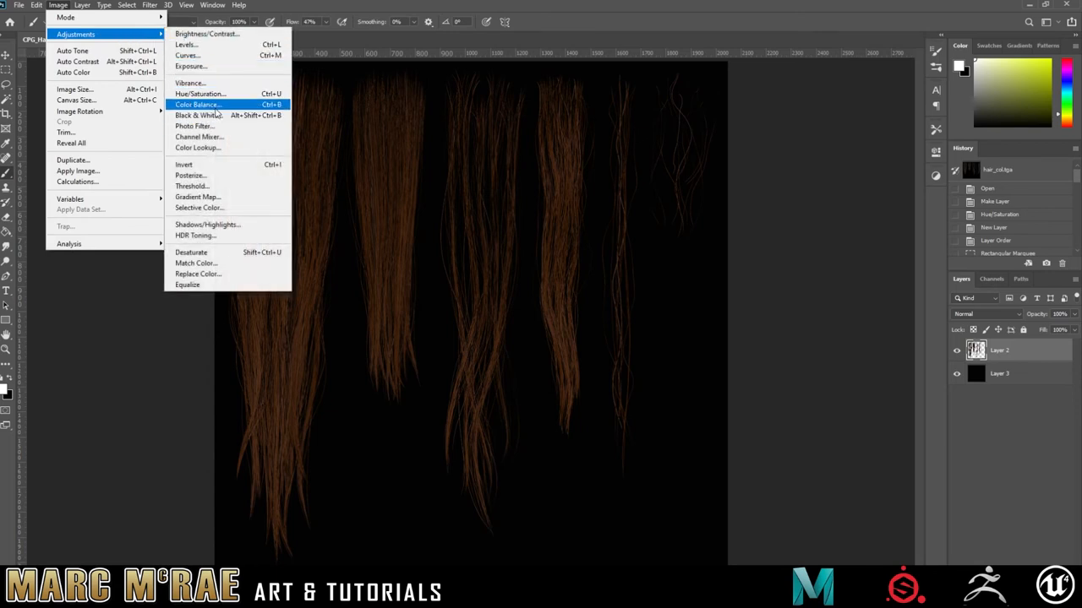
mouse_move(653, 267)
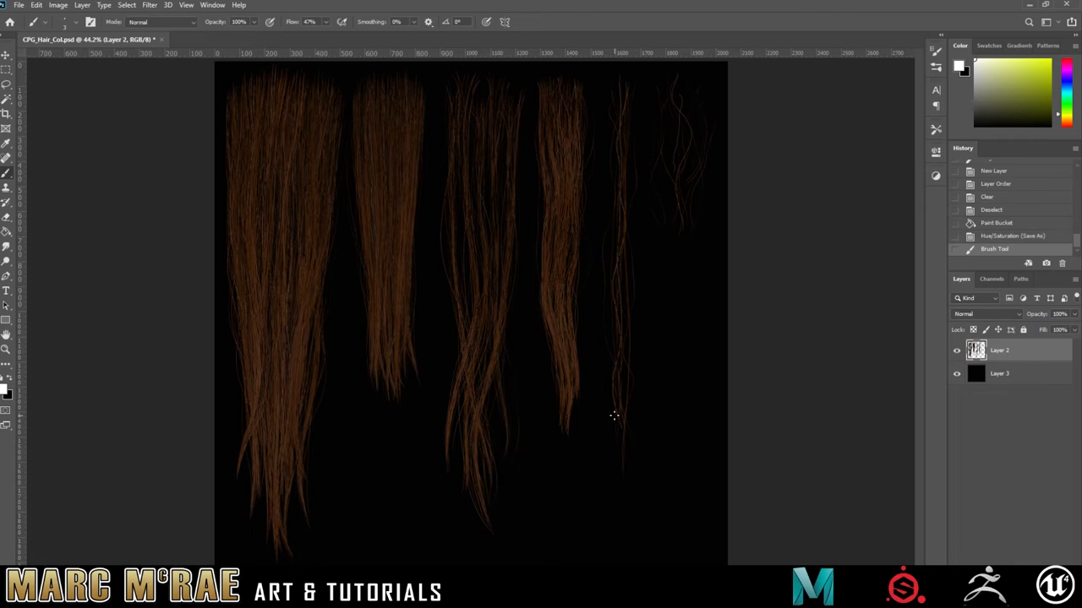
- Use the Photoshop menu bar to continue adjusting the hair texture
click(17, 5)
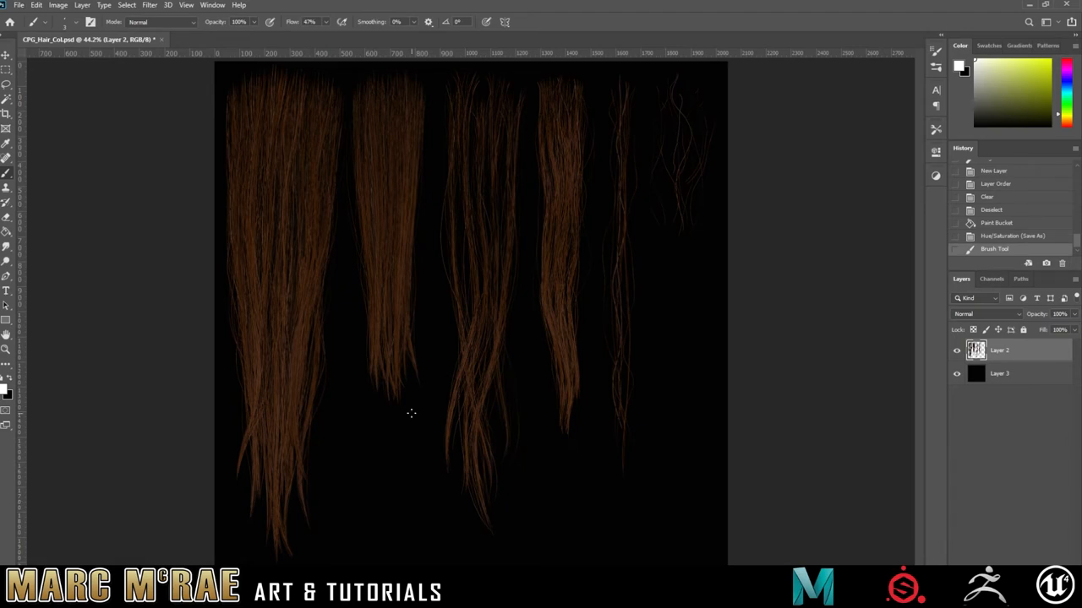
mouse_move(385, 388)
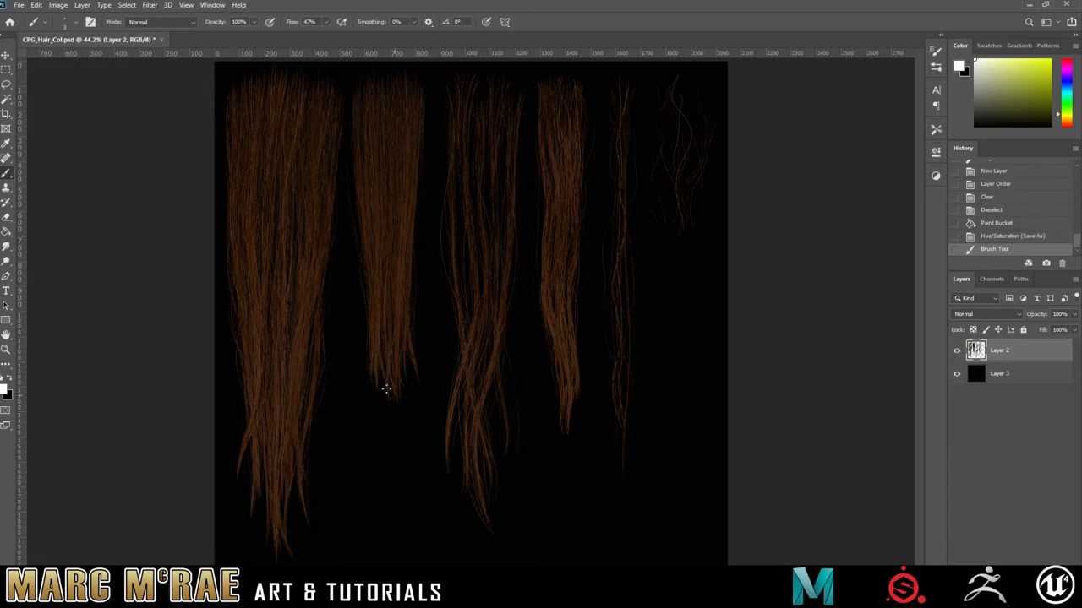
mouse_move(460, 364)
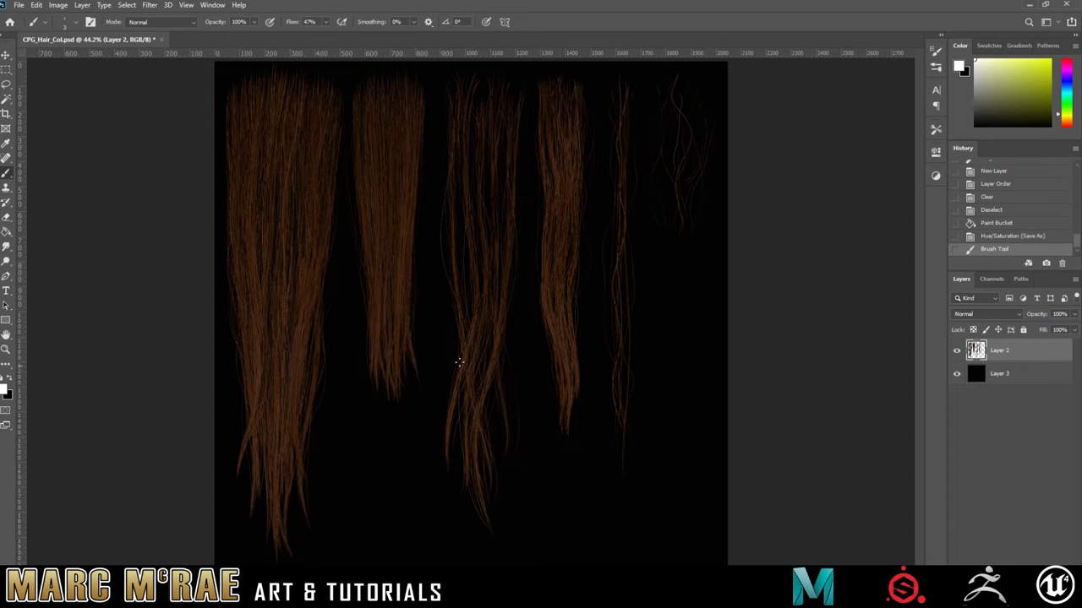
mouse_move(294, 186)
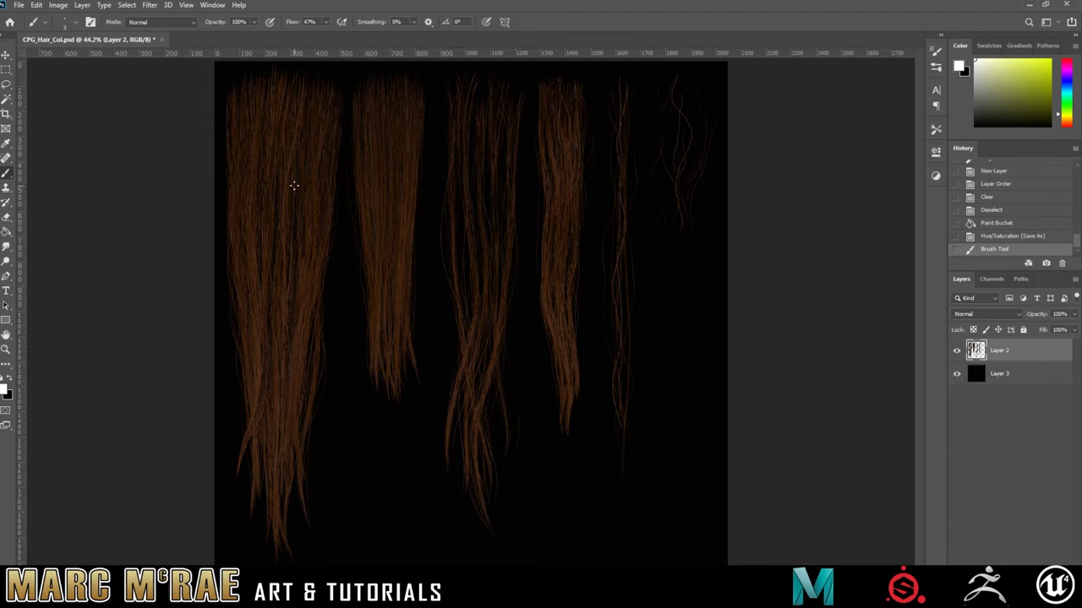
mouse_move(351, 226)
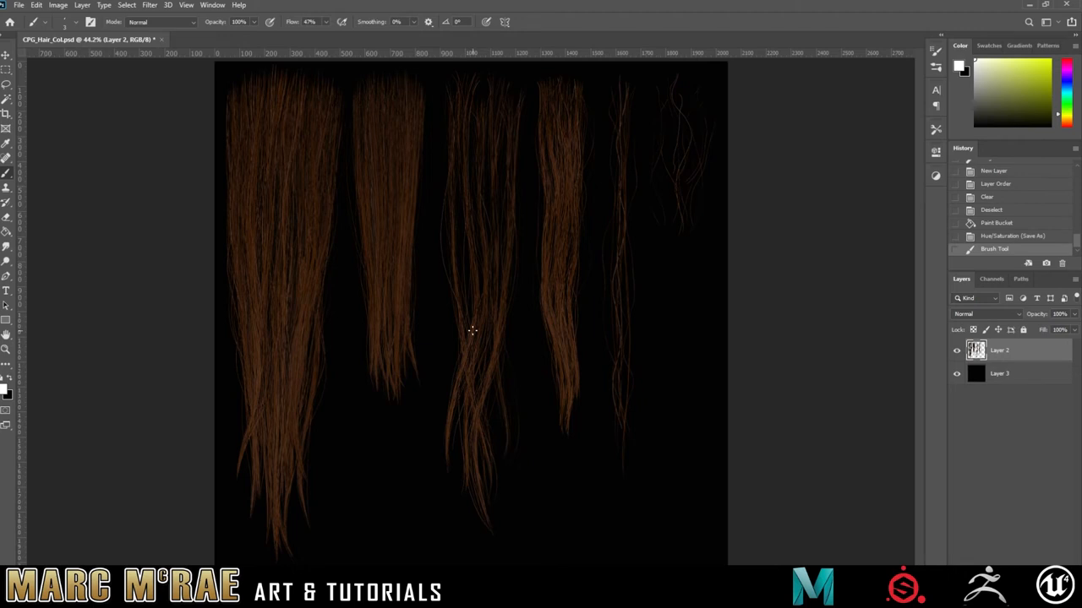
mouse_move(480, 337)
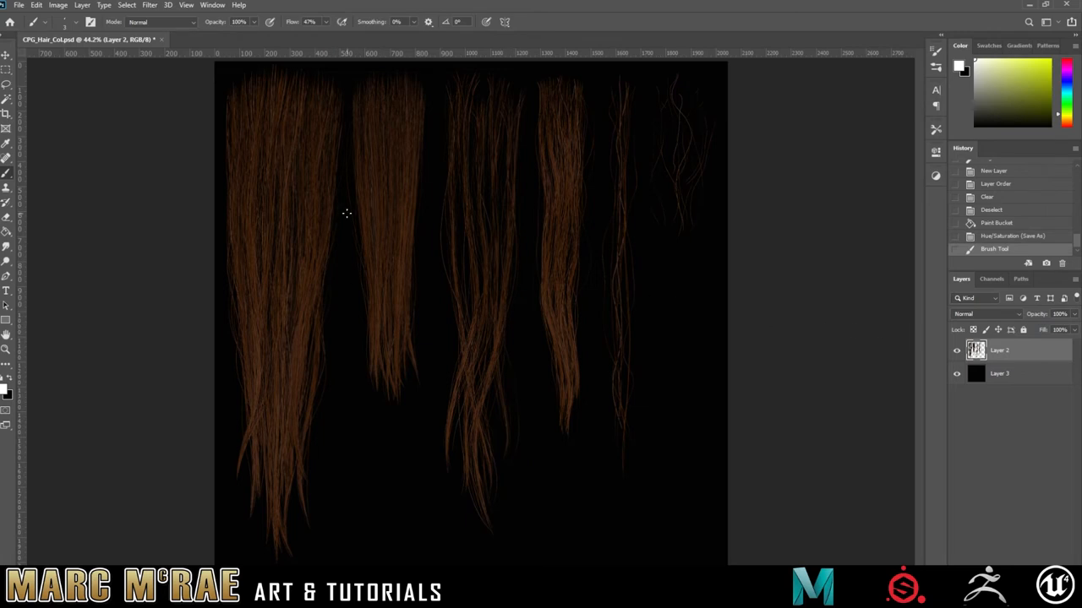
mouse_move(312, 399)
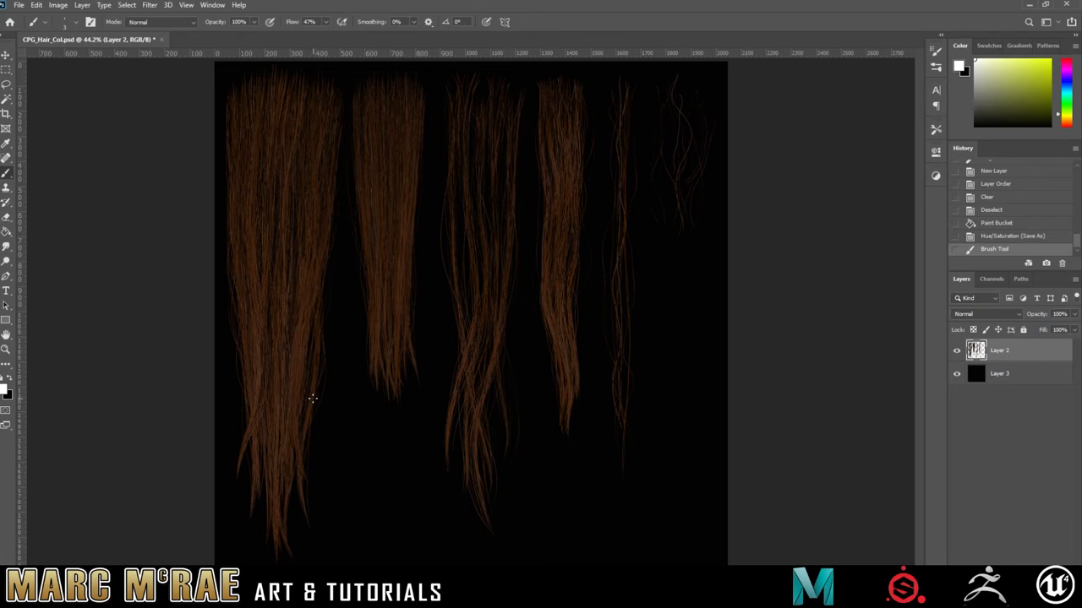
mouse_move(308, 316)
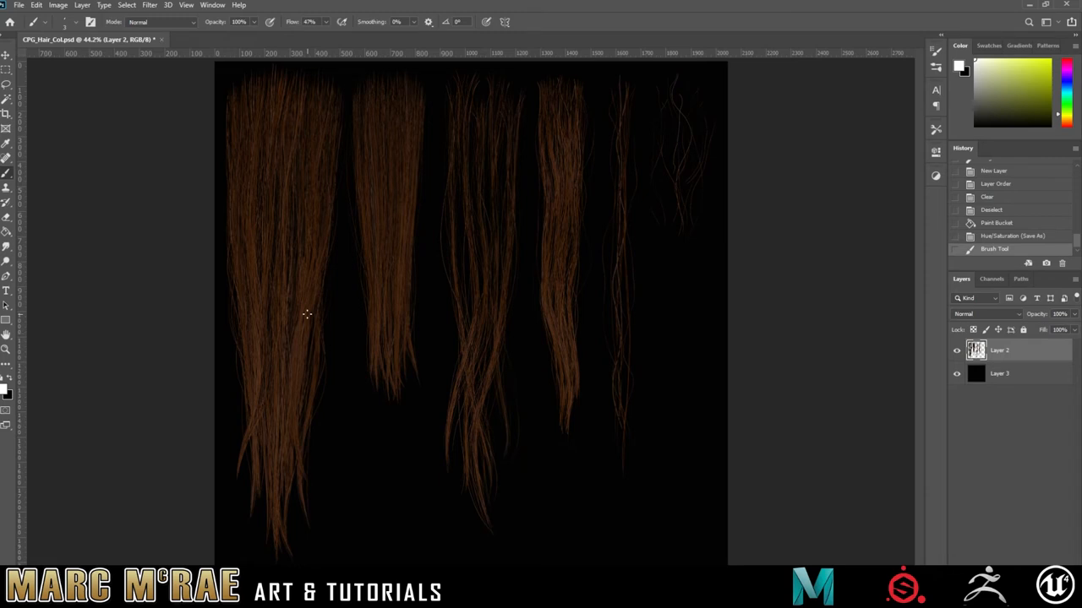
mouse_move(412, 142)
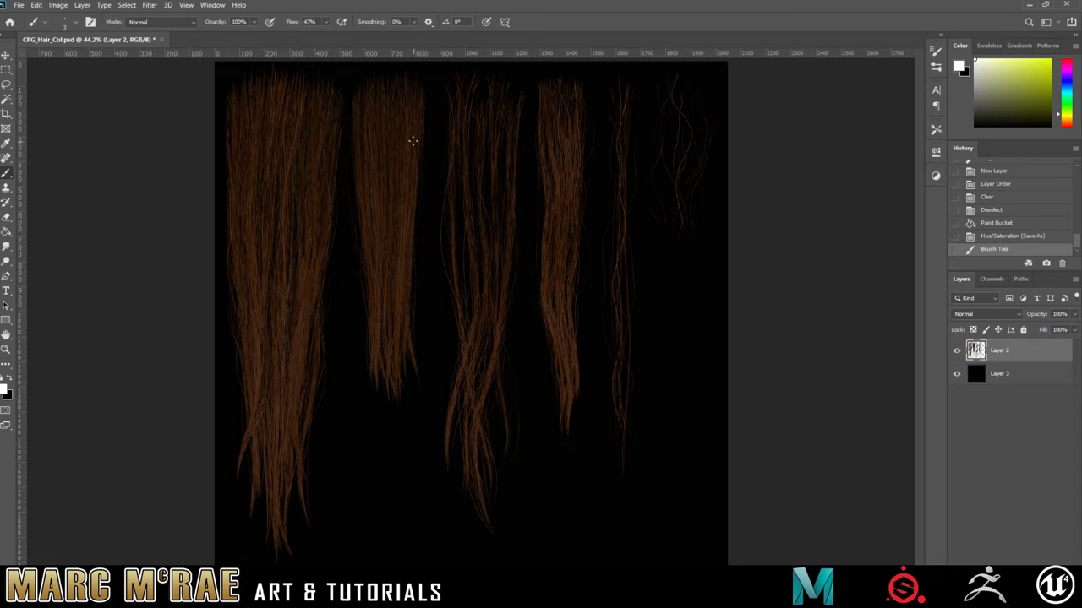
mouse_move(500, 61)
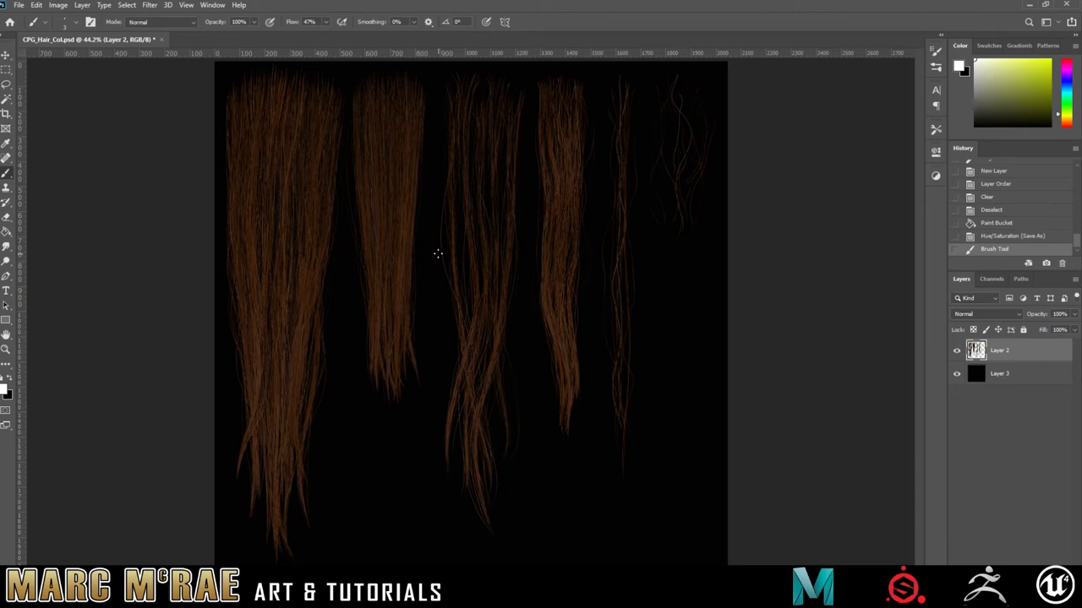
mouse_move(484, 243)
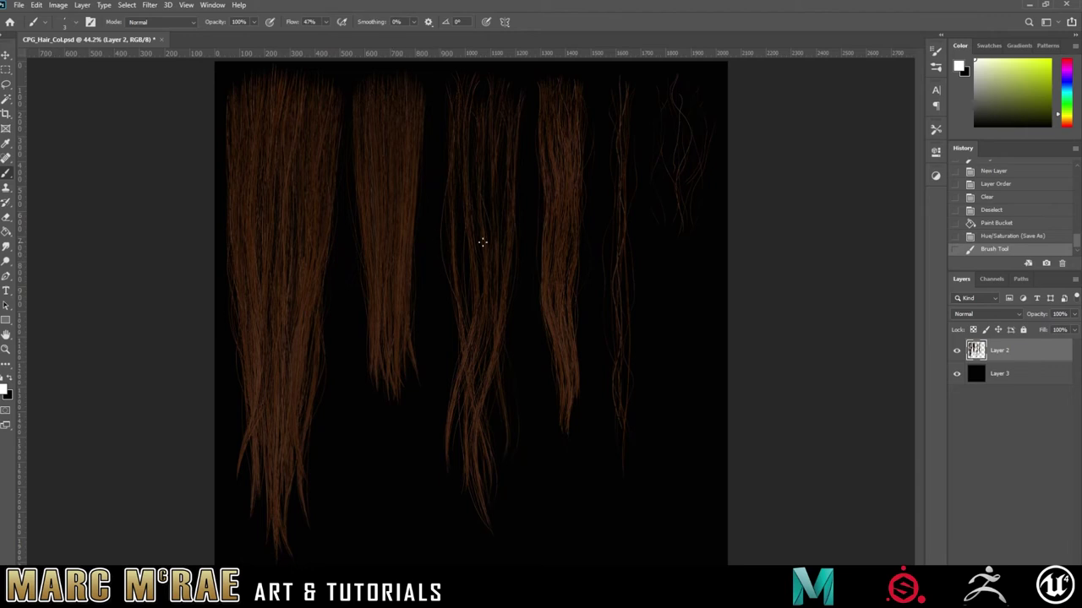
mouse_move(362, 210)
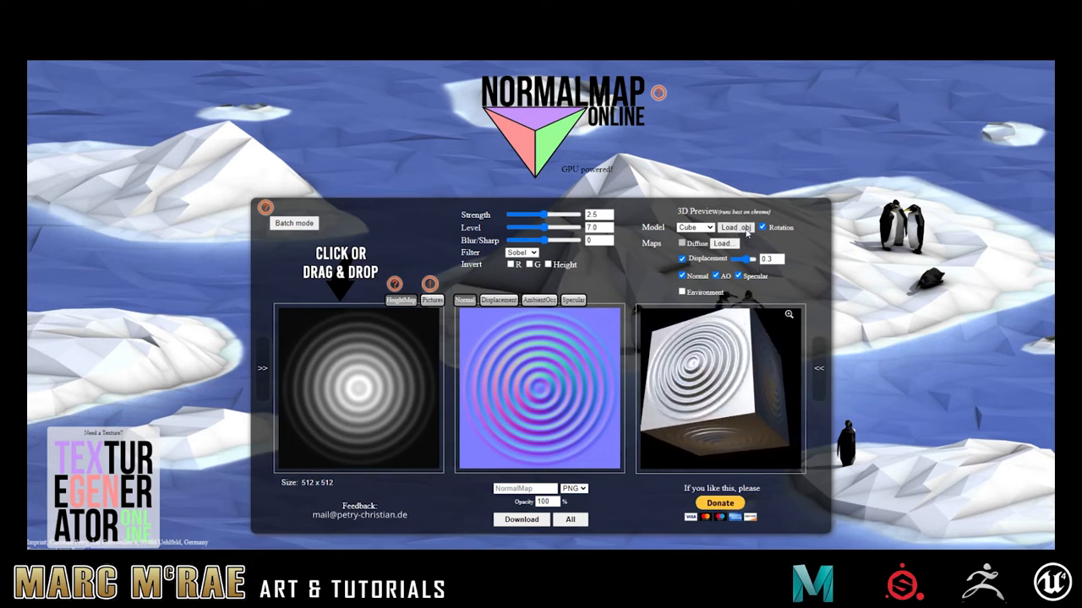
- Switch the preview model to a flat plane and load the hair texture as source
click(713, 227)
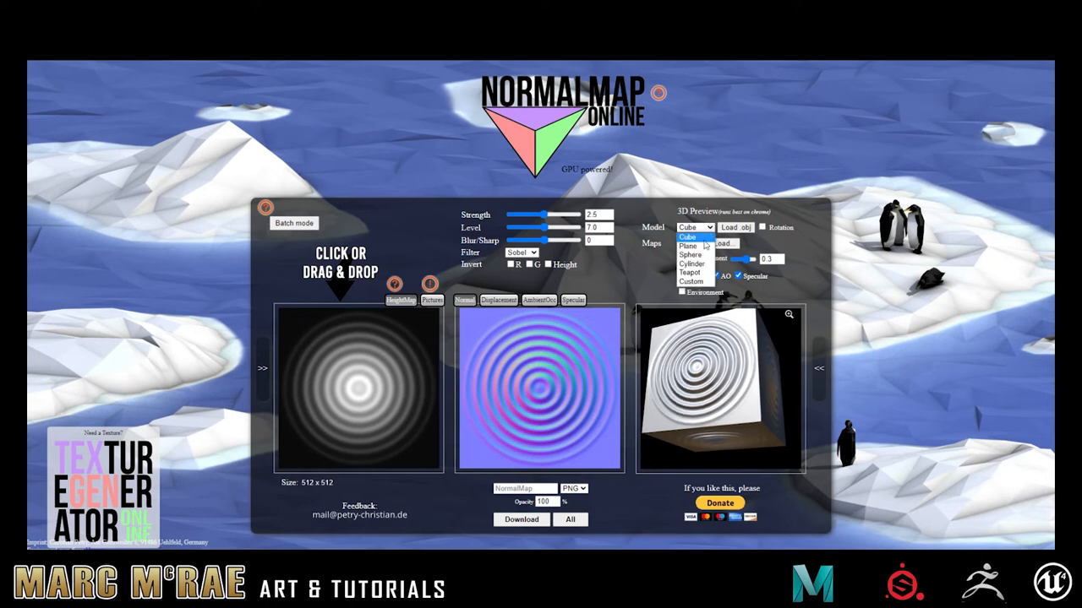
click(689, 245)
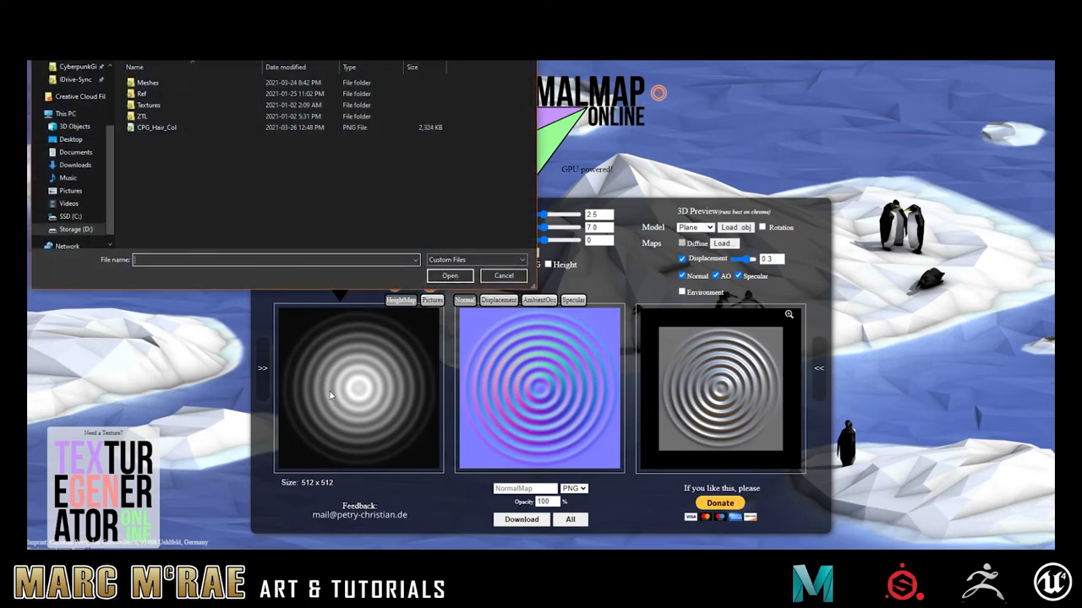
click(504, 275)
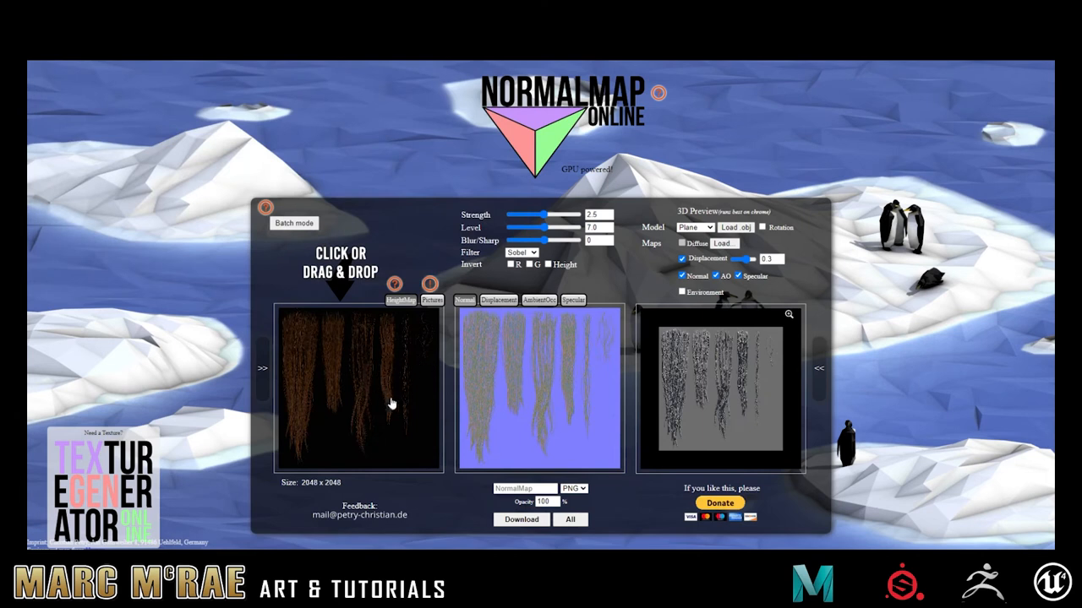
mouse_move(521, 395)
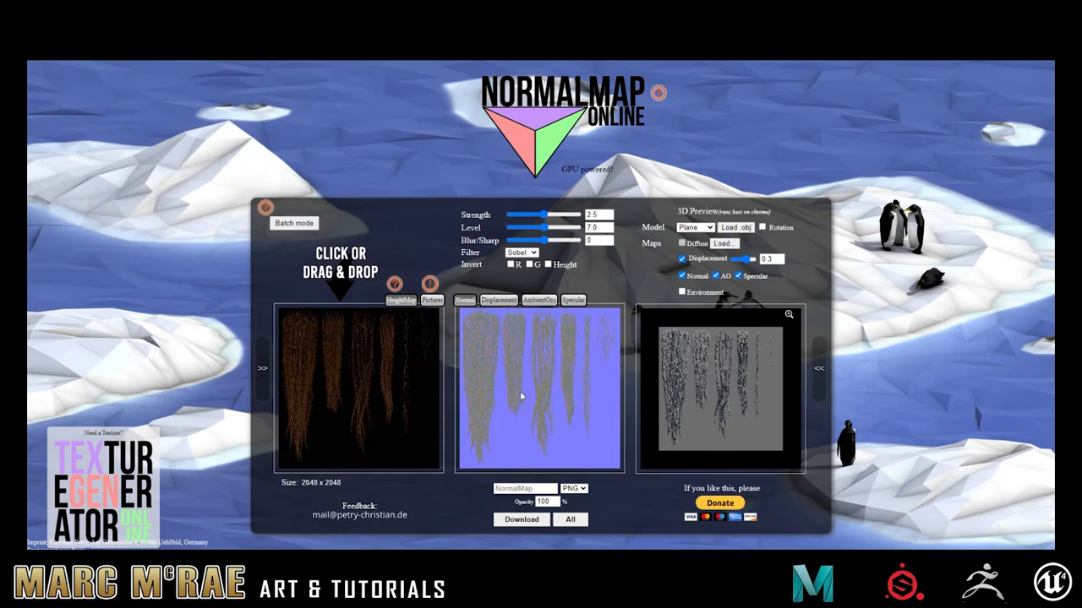
mouse_move(711, 368)
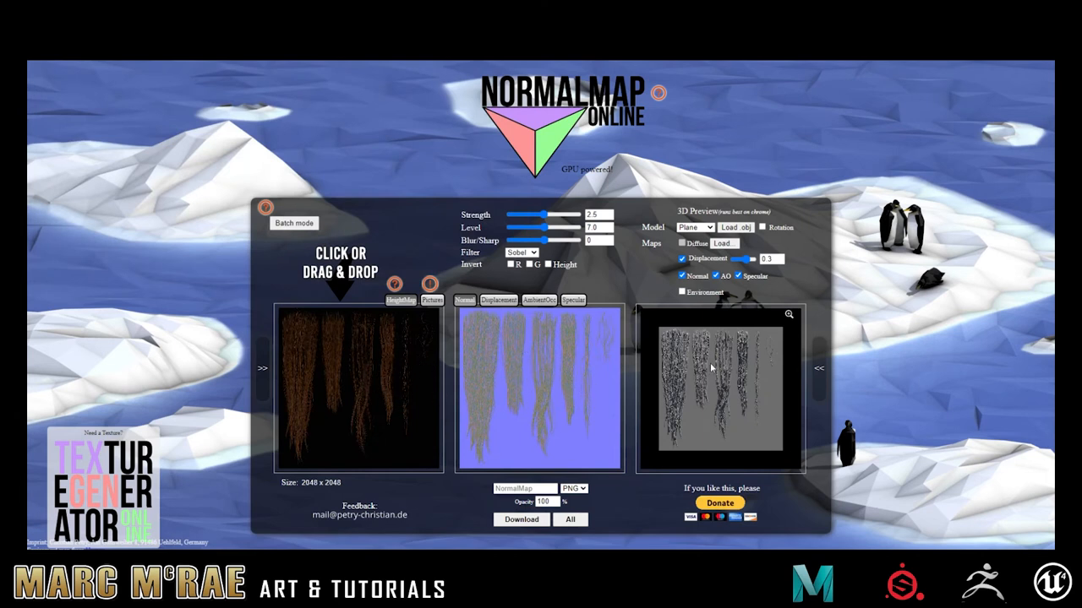
- Adjust normal map strength, level and blur/sharpness, and invert the R and G channels
drag(548, 214, 531, 215)
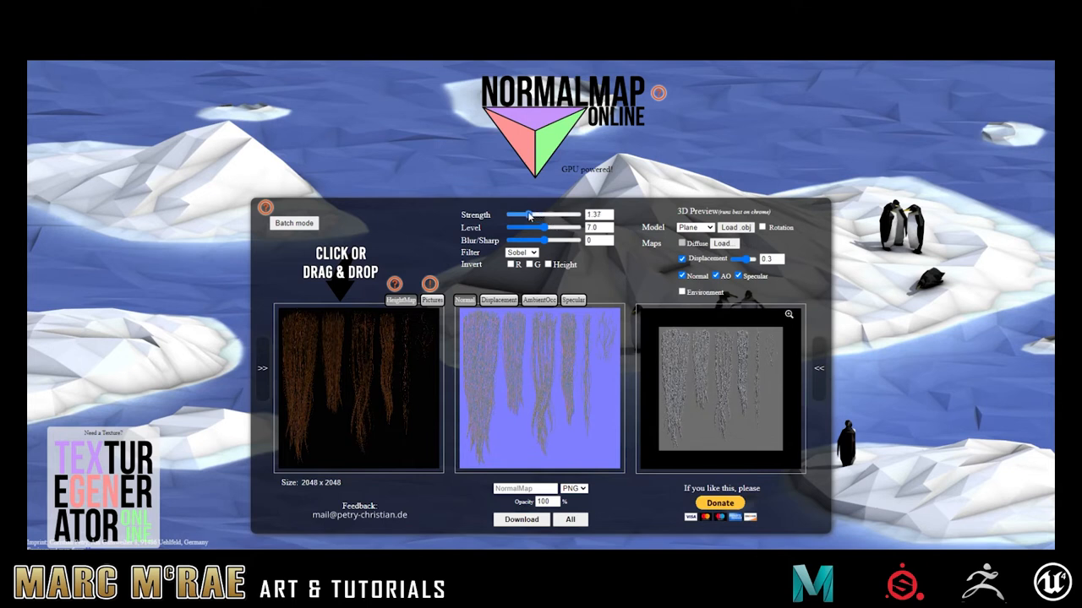
drag(531, 229, 554, 228)
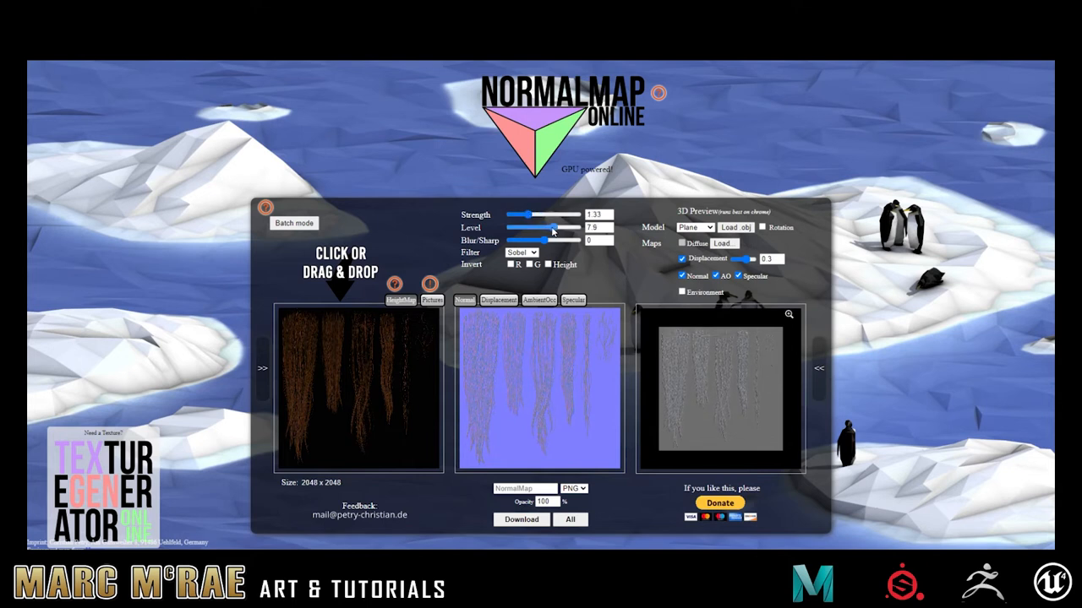
drag(554, 240, 533, 240)
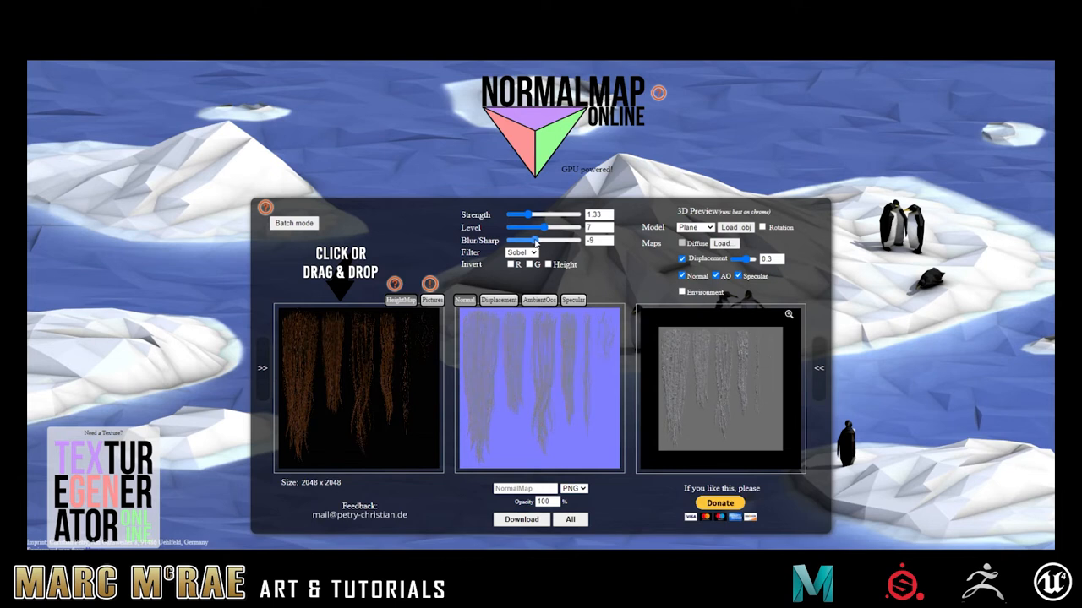
drag(533, 240, 561, 240)
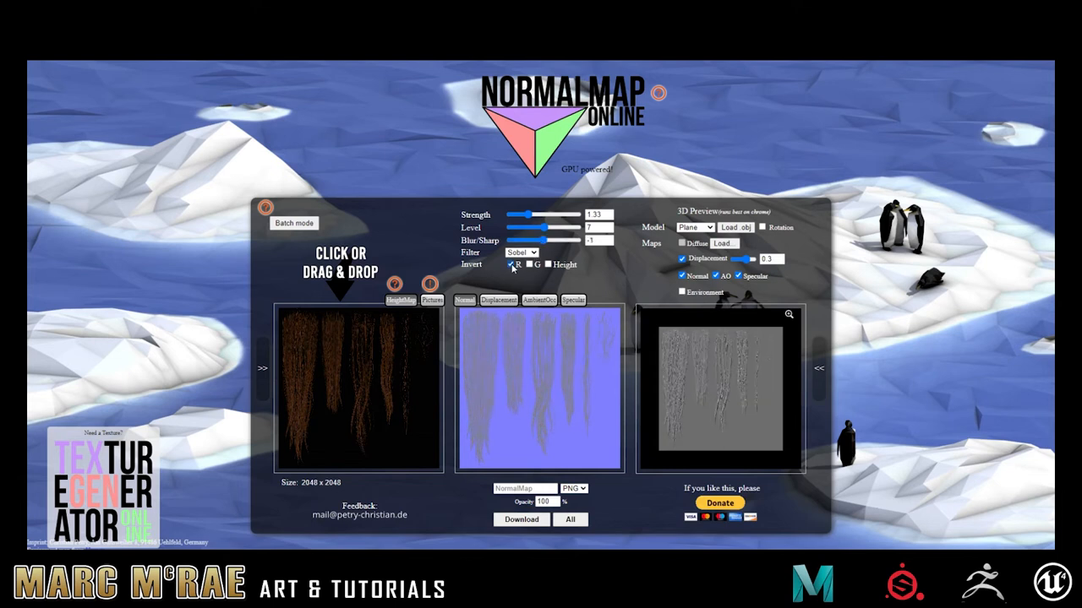
click(528, 264)
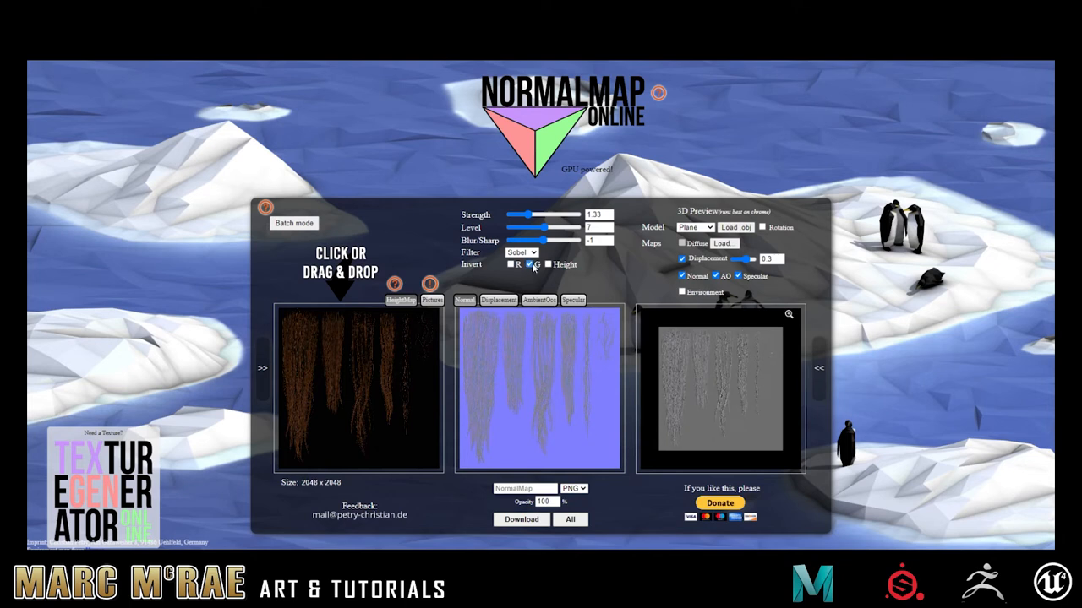
click(527, 264)
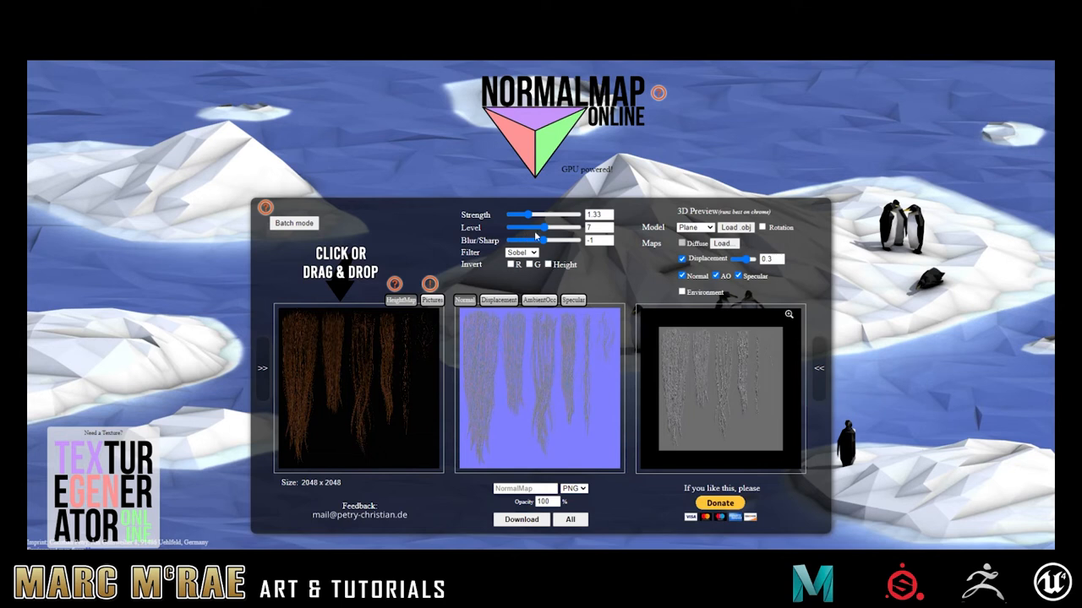
- Fine-tune the normal map strength, level and blur/sharpness sliders again
drag(541, 214, 549, 215)
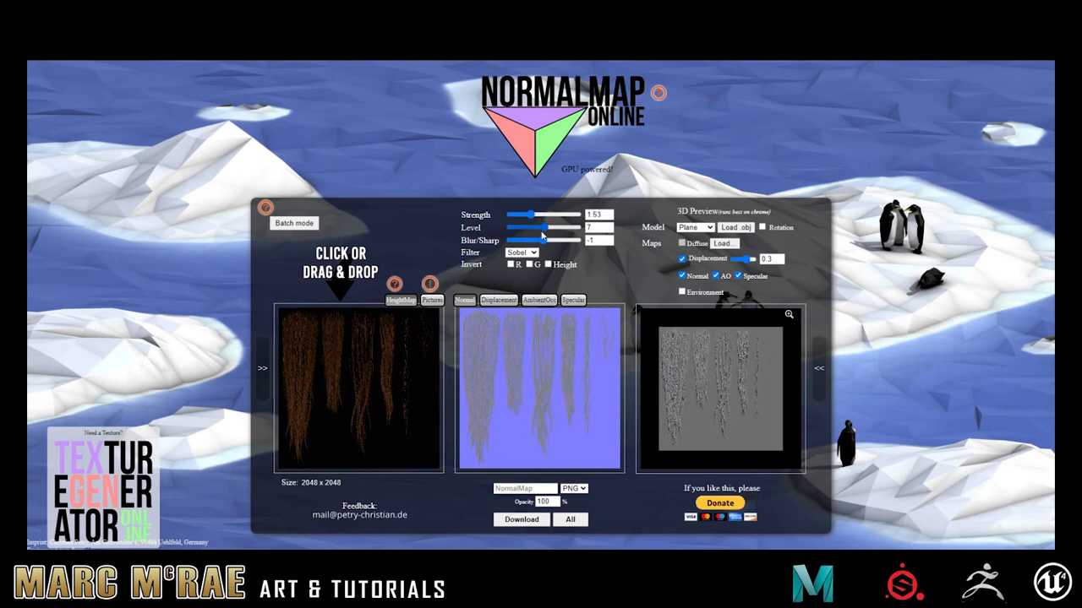
drag(541, 228, 558, 228)
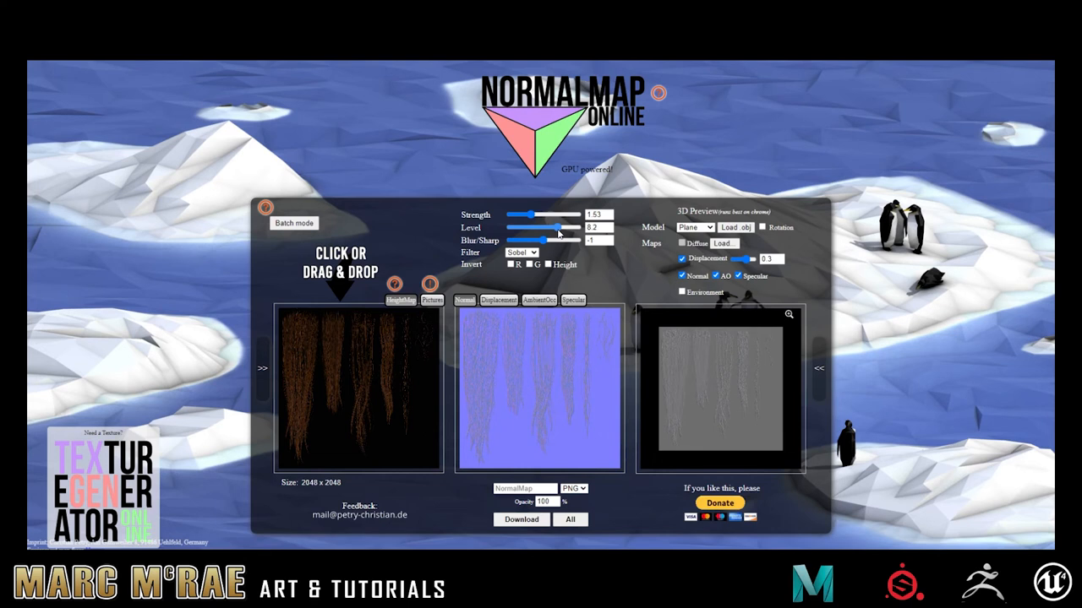
drag(558, 228, 555, 229)
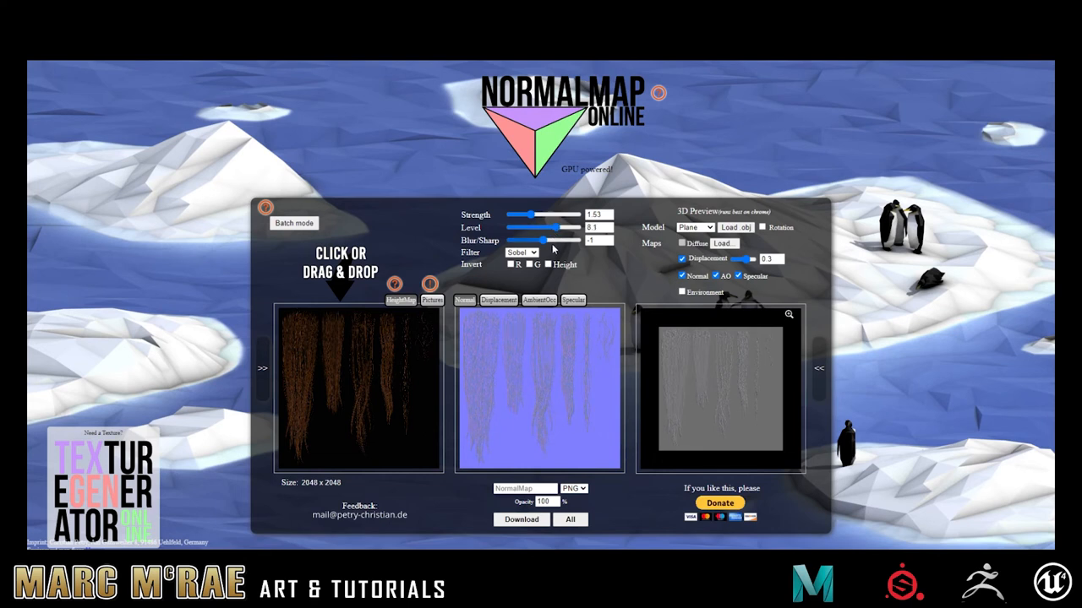
drag(554, 240, 540, 240)
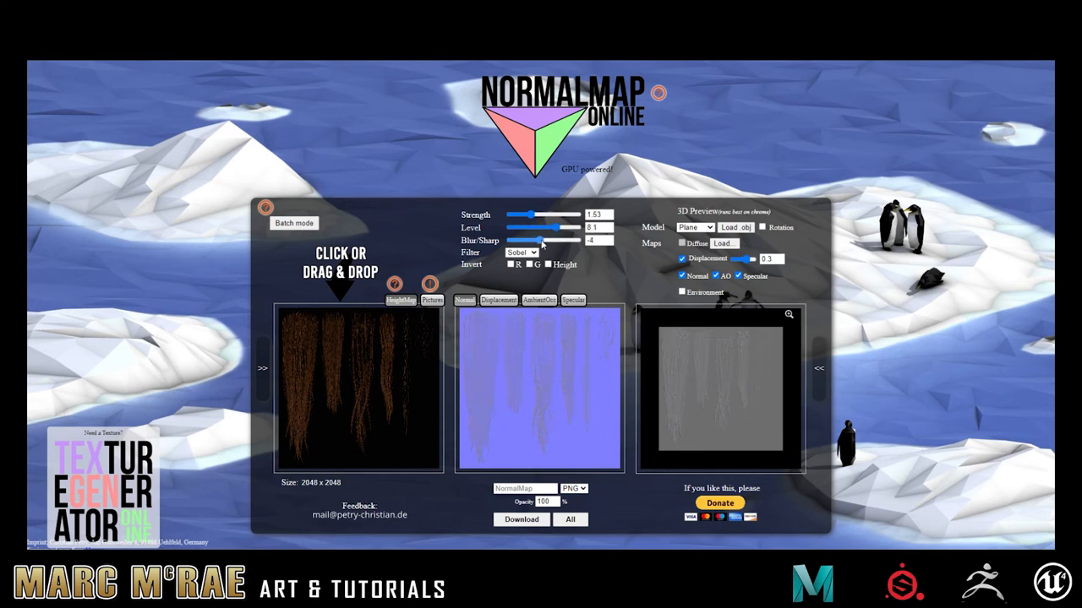
drag(534, 240, 544, 240)
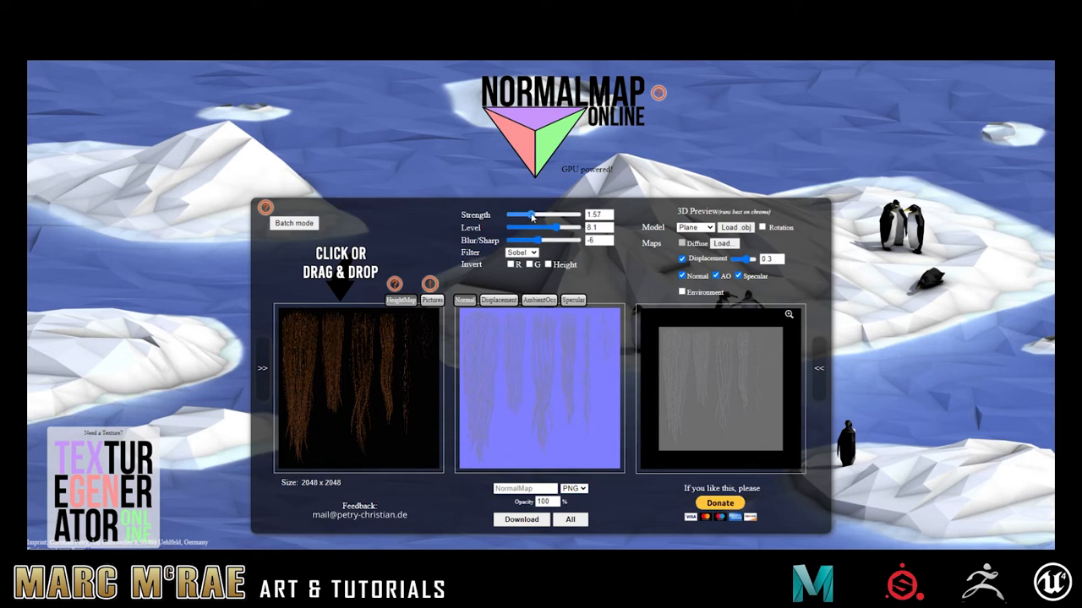
drag(531, 215, 534, 215)
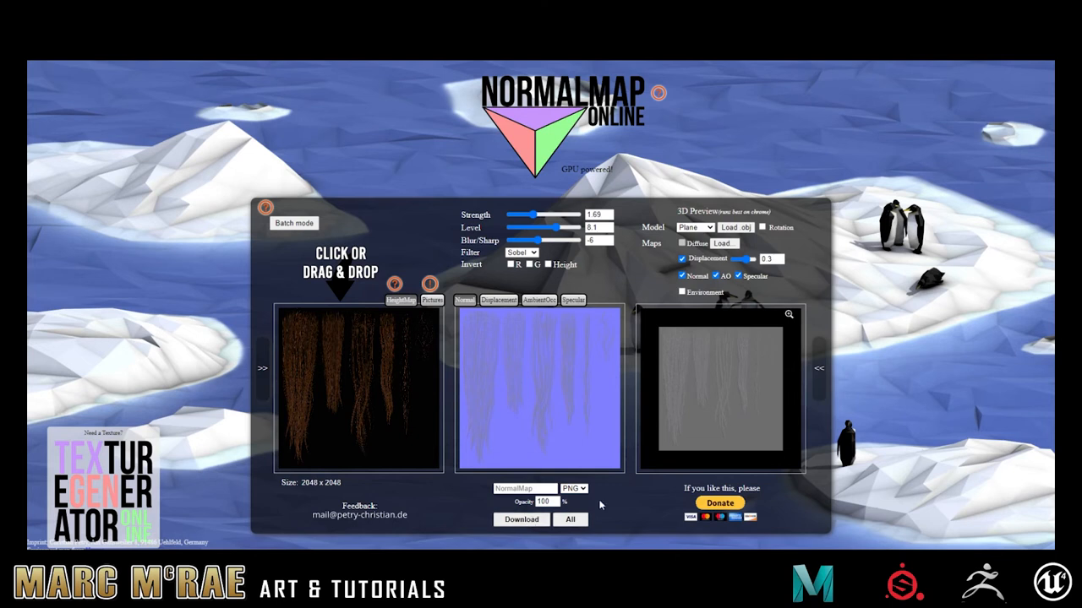
mouse_move(635, 429)
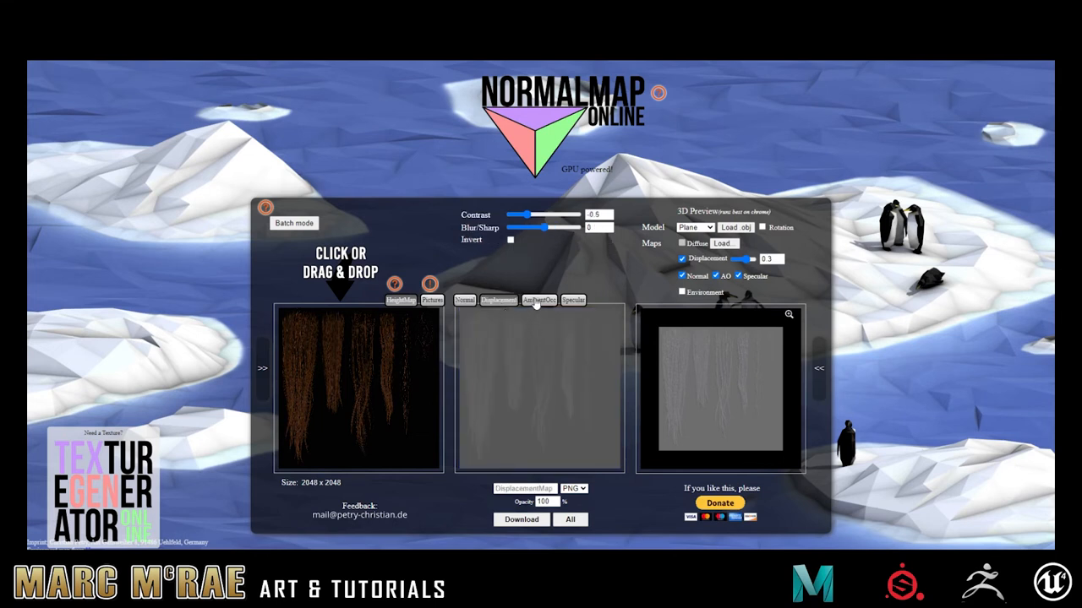
- Flip between the specular and normal map views to compare them, then switch to the displacement map
click(571, 301)
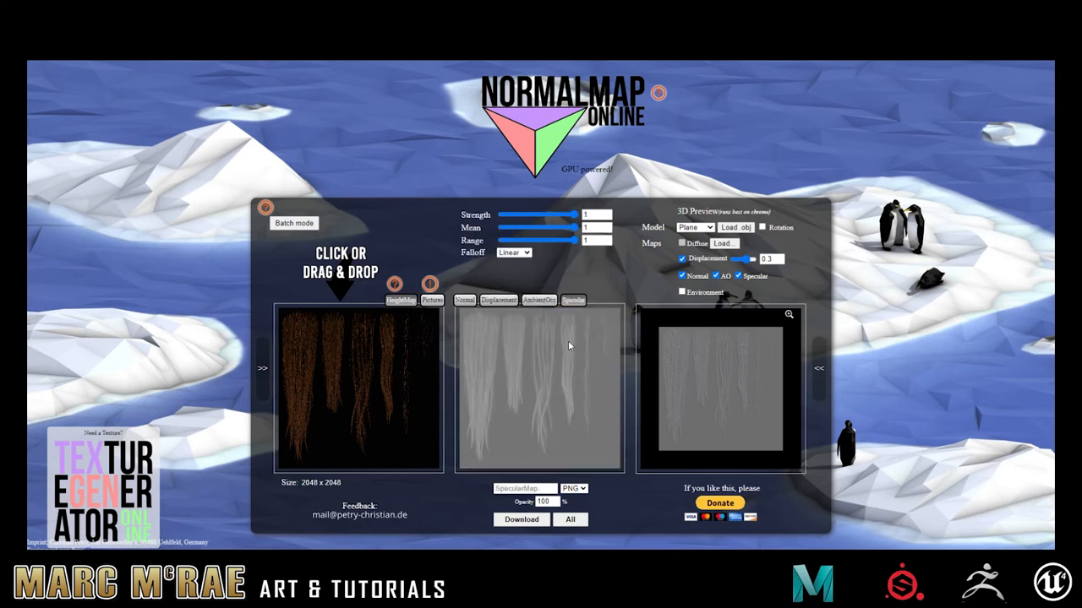
click(464, 301)
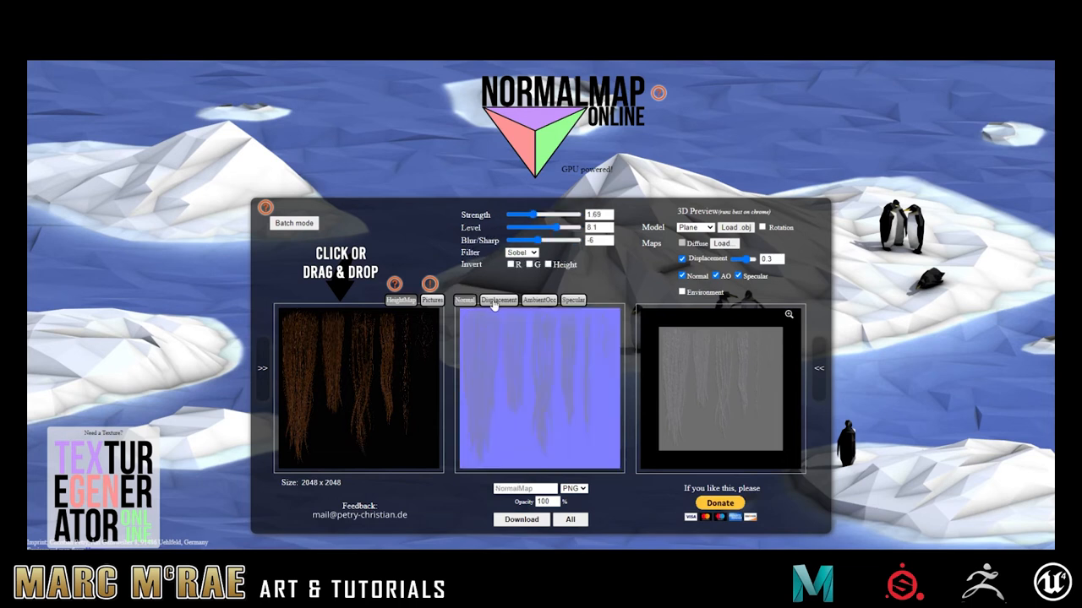
click(573, 301)
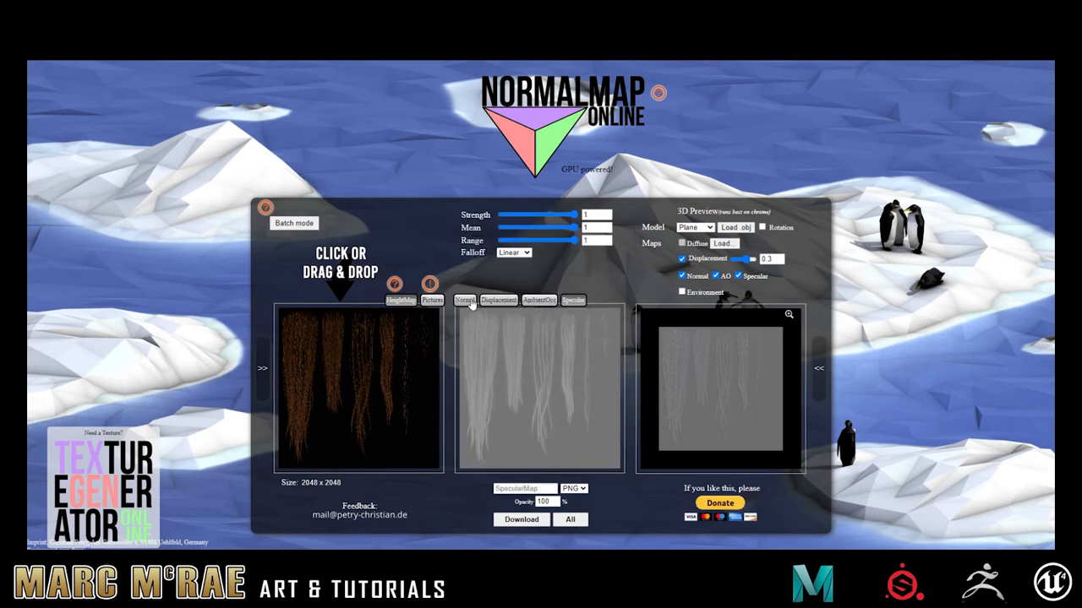
click(463, 301)
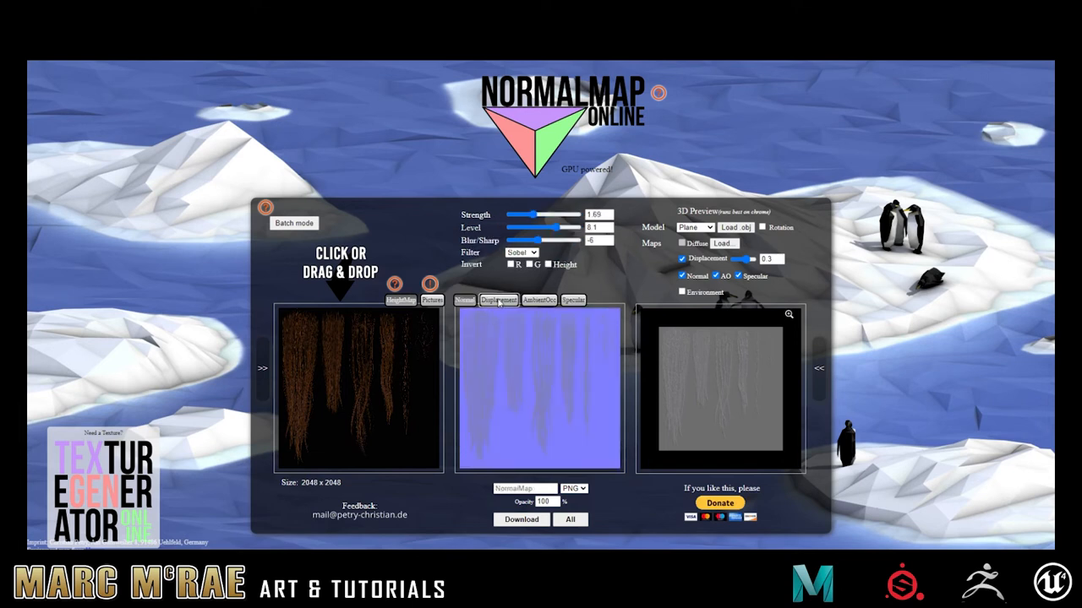
click(498, 301)
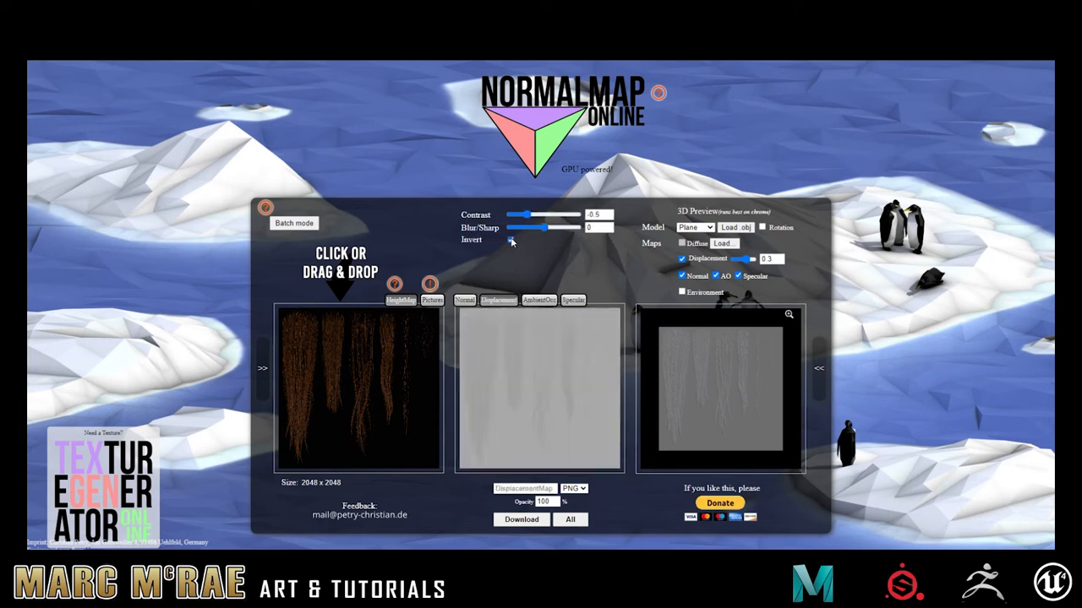
- Drag the displacement Contrast slider back and forth until grey strands stand out on black
drag(543, 215, 567, 215)
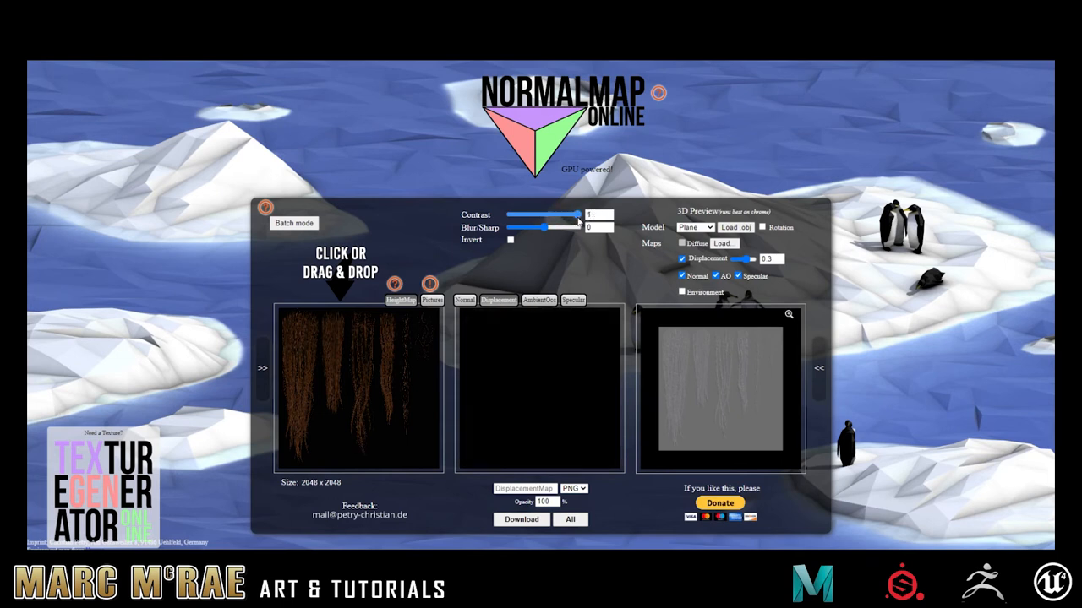
drag(579, 218, 534, 219)
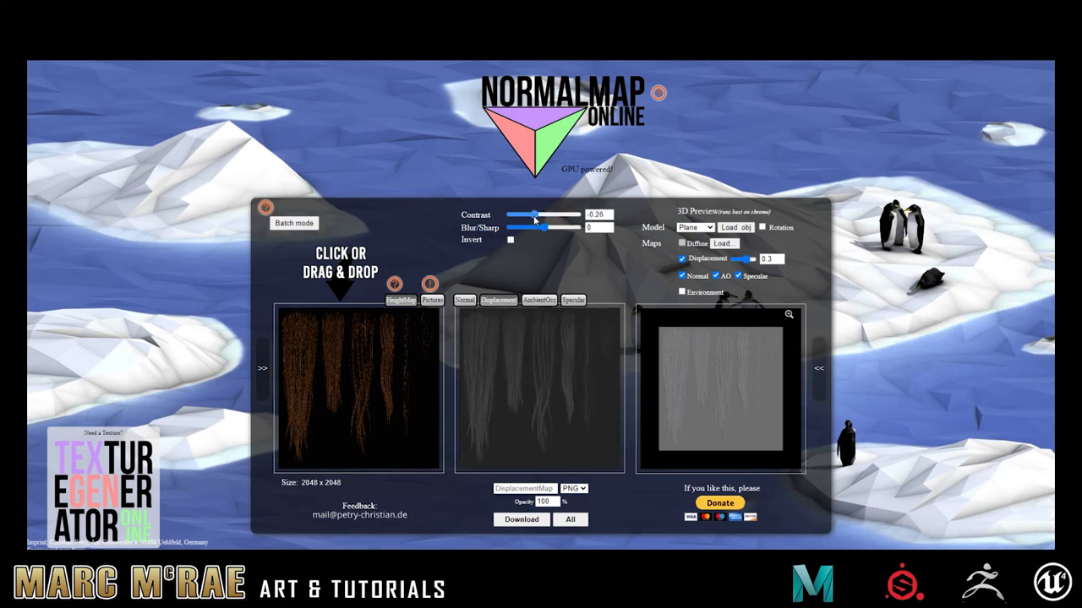
drag(556, 216, 549, 217)
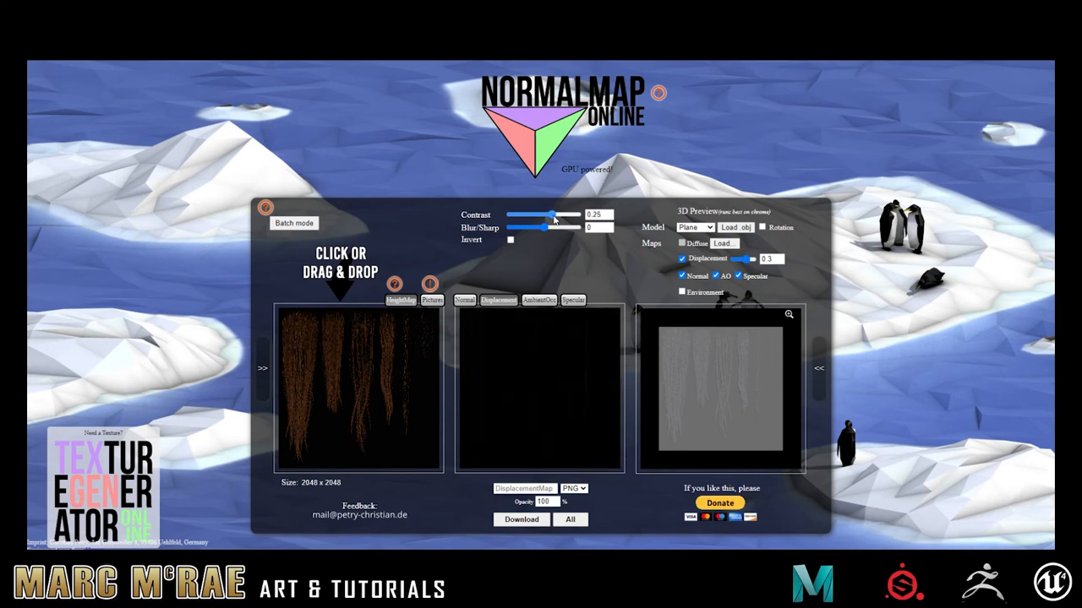
drag(555, 228, 518, 228)
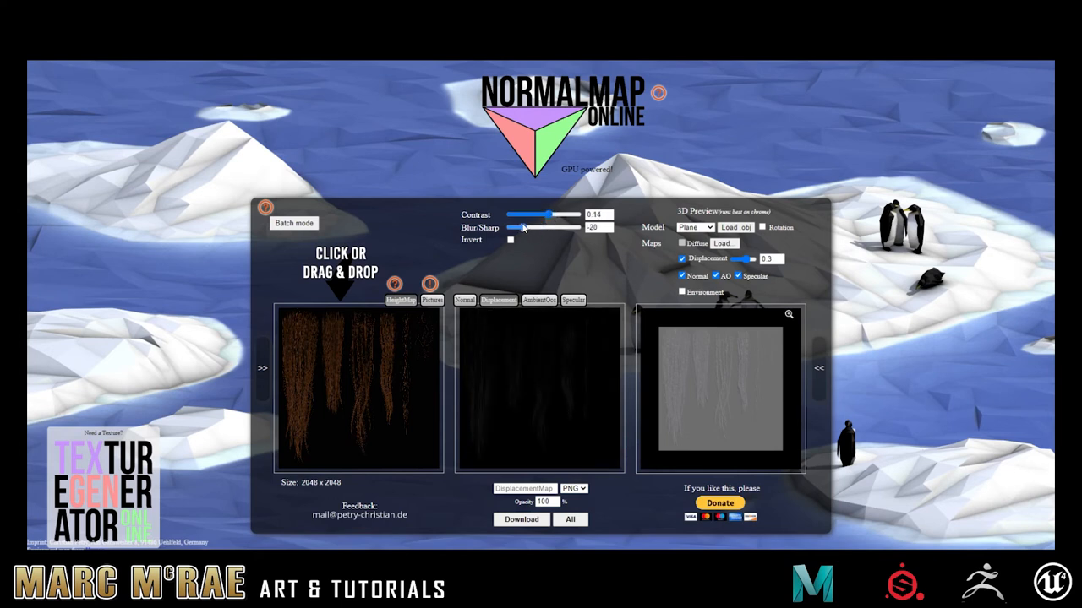
drag(521, 226, 573, 226)
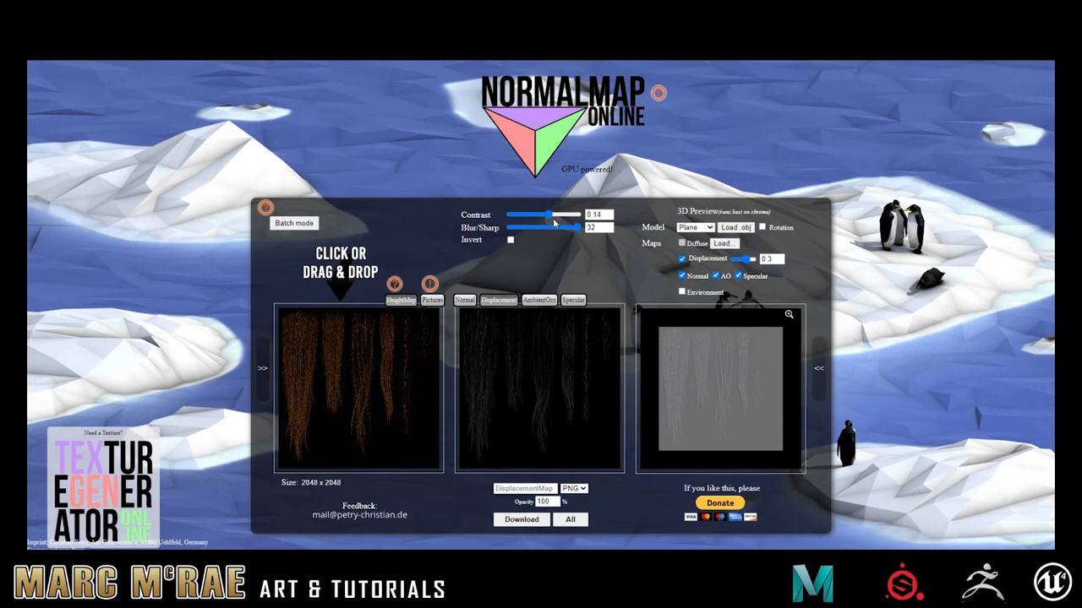
drag(540, 215, 555, 215)
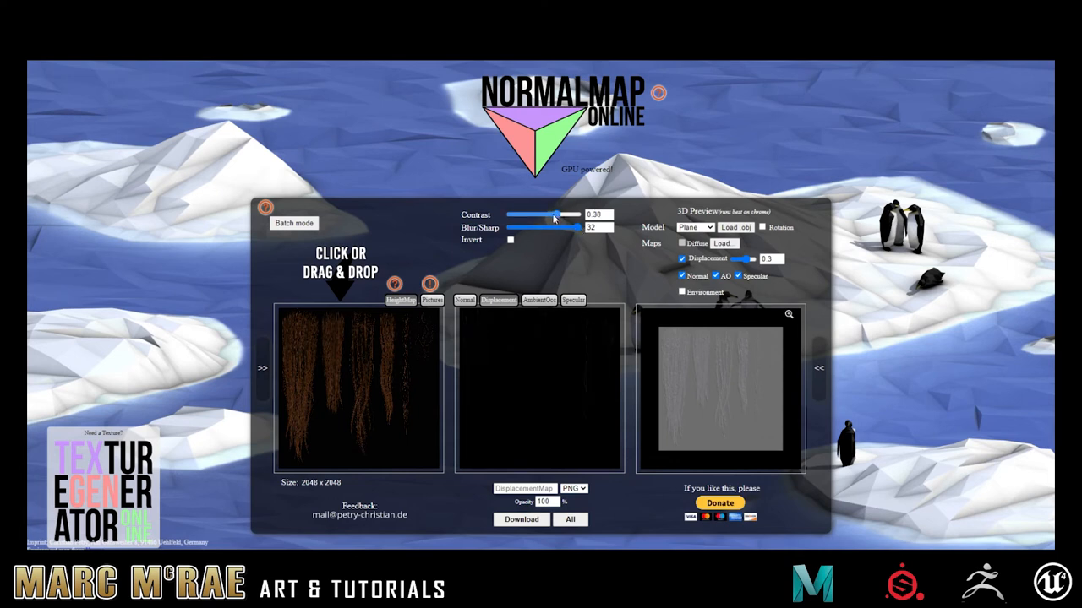
drag(554, 216, 541, 216)
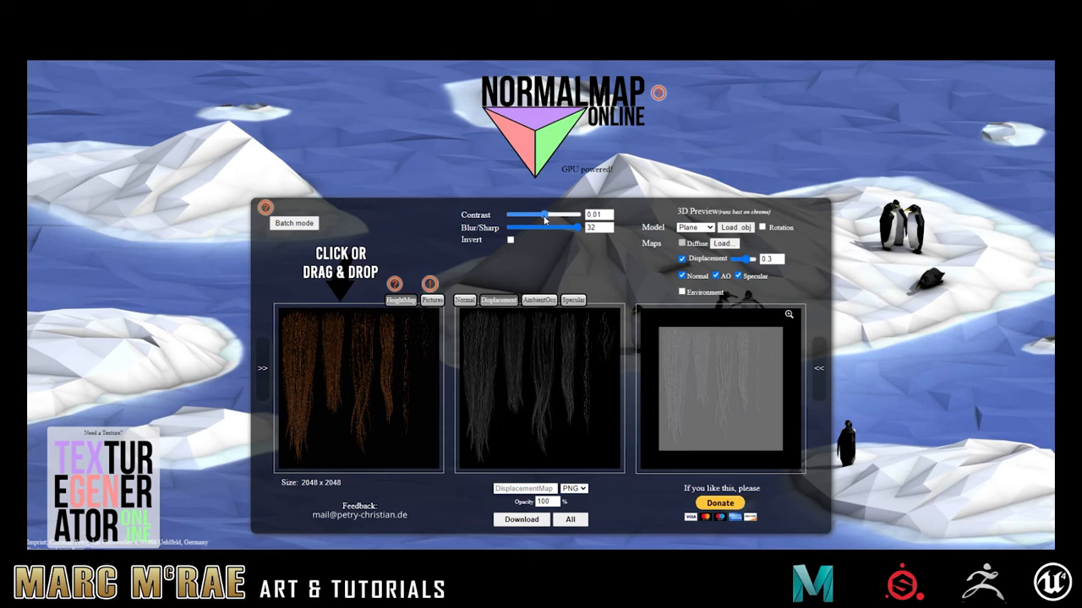
drag(544, 218, 548, 218)
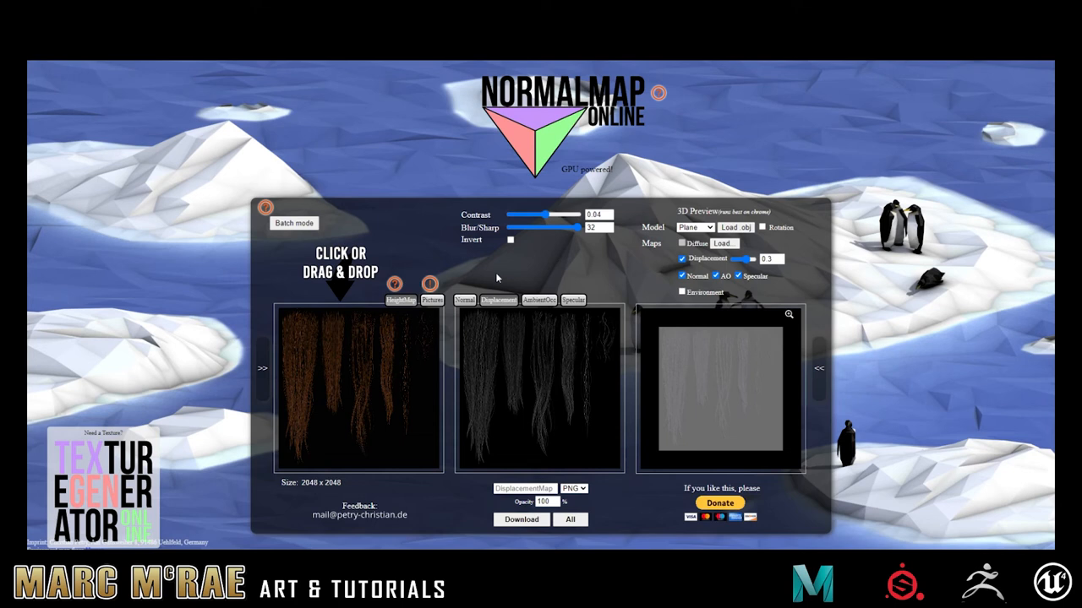
mouse_move(406, 218)
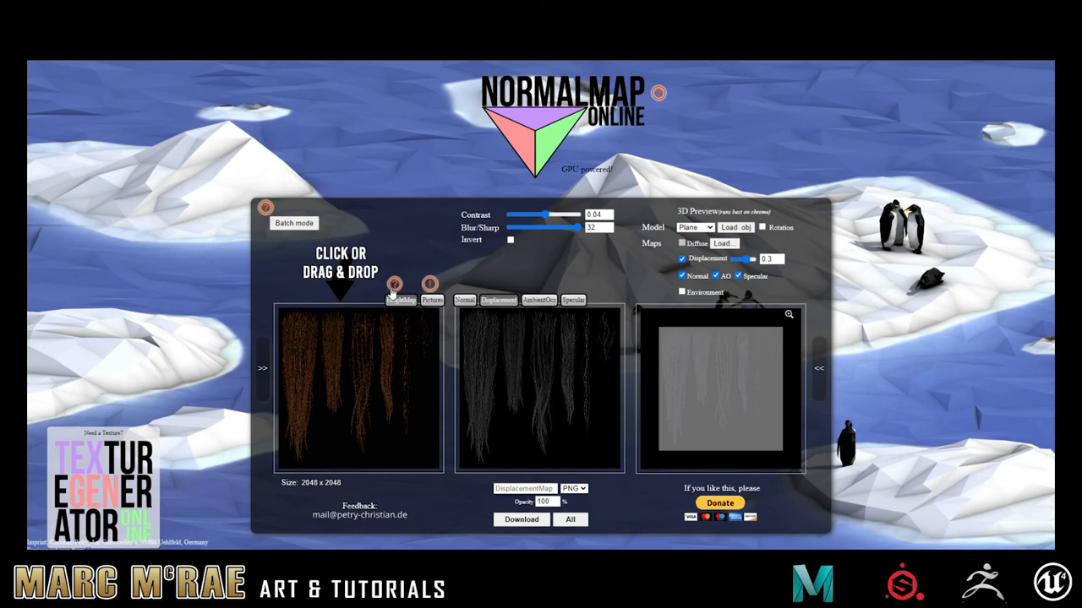
mouse_move(628, 439)
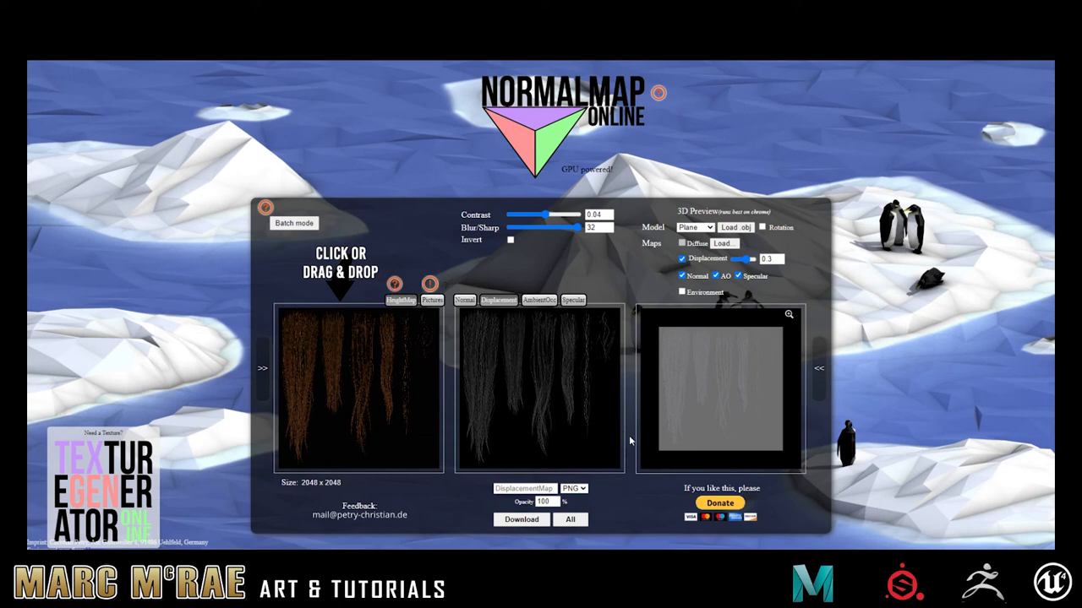
mouse_move(636, 497)
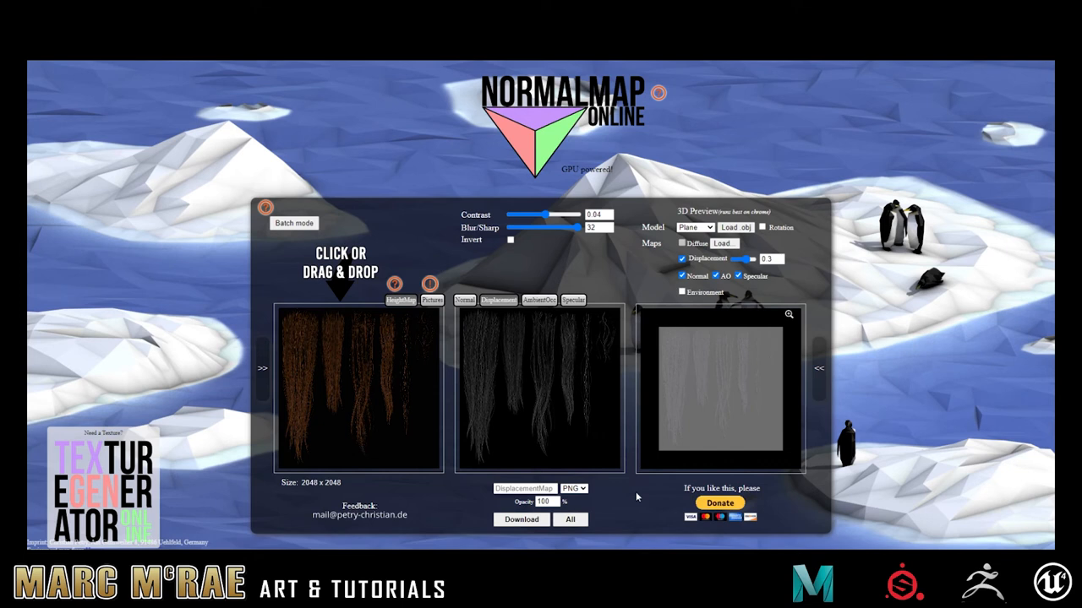
mouse_move(571, 270)
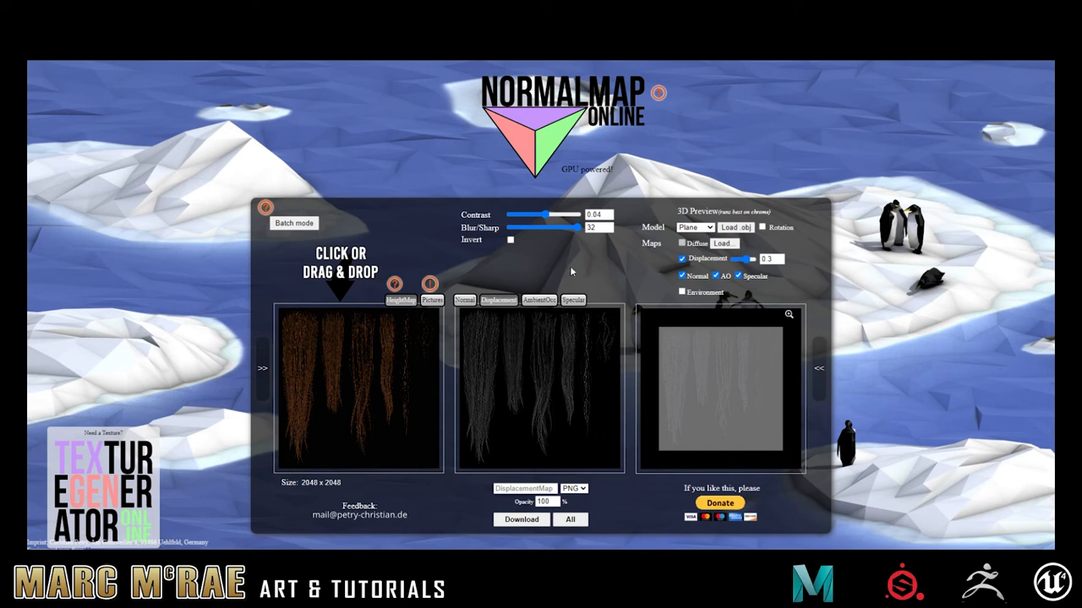
mouse_move(564, 267)
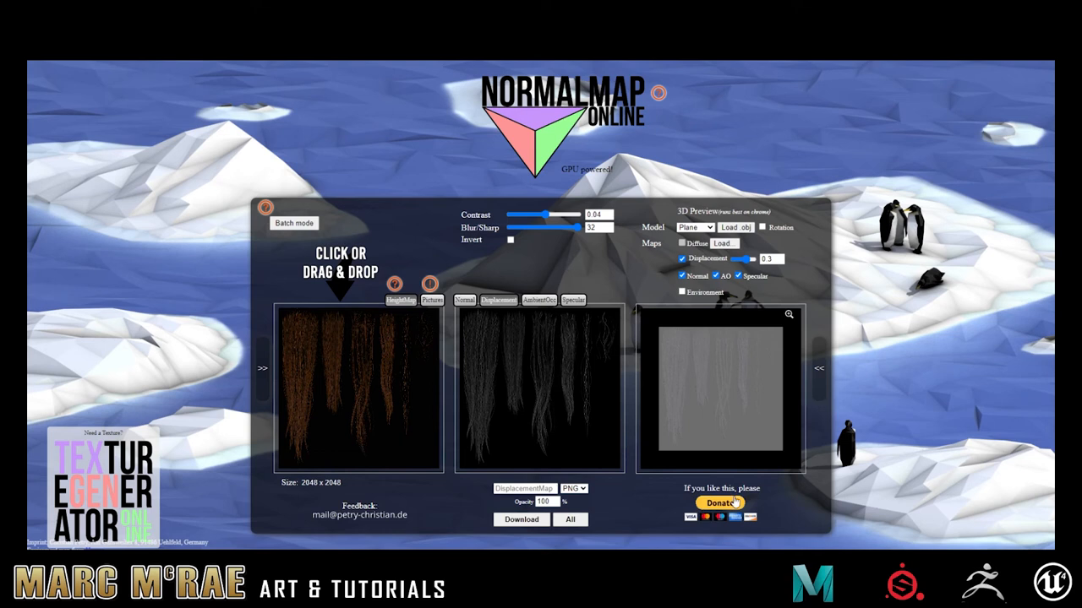
mouse_move(768, 504)
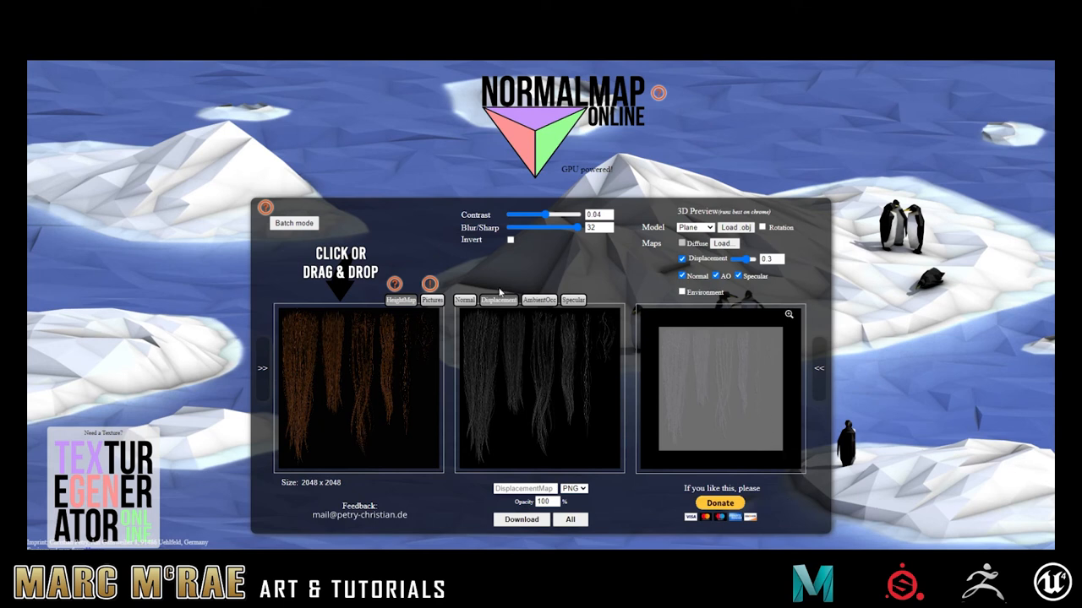
mouse_move(519, 268)
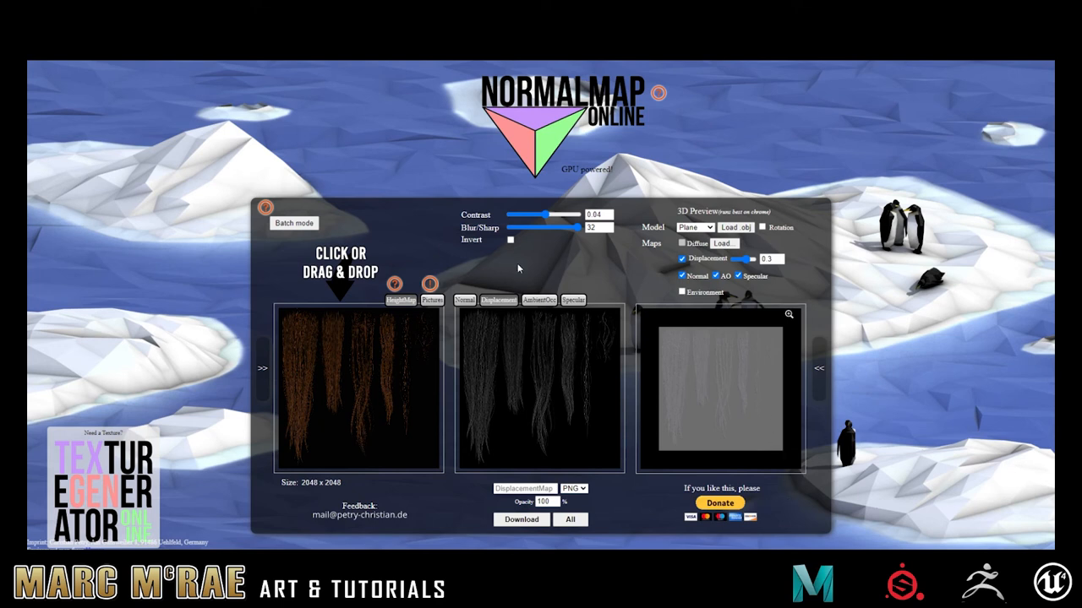